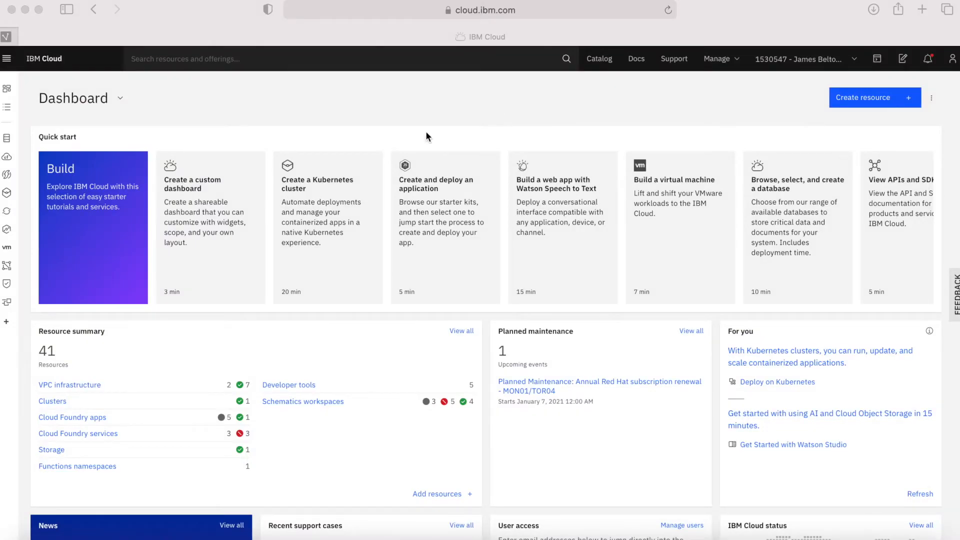
{"action": "mouse_move", "coordinate": [282, 149]}
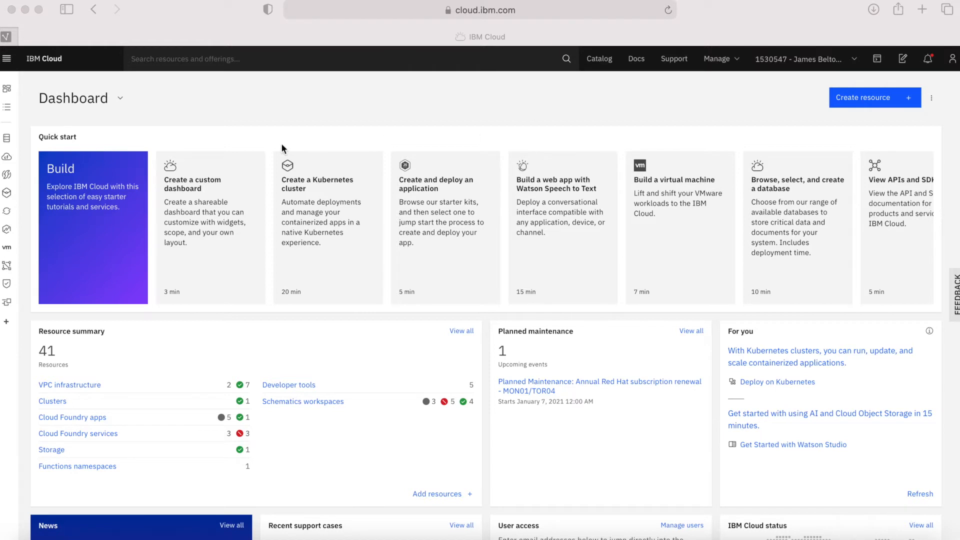
{"action": "mouse_move", "coordinate": [603, 367]}
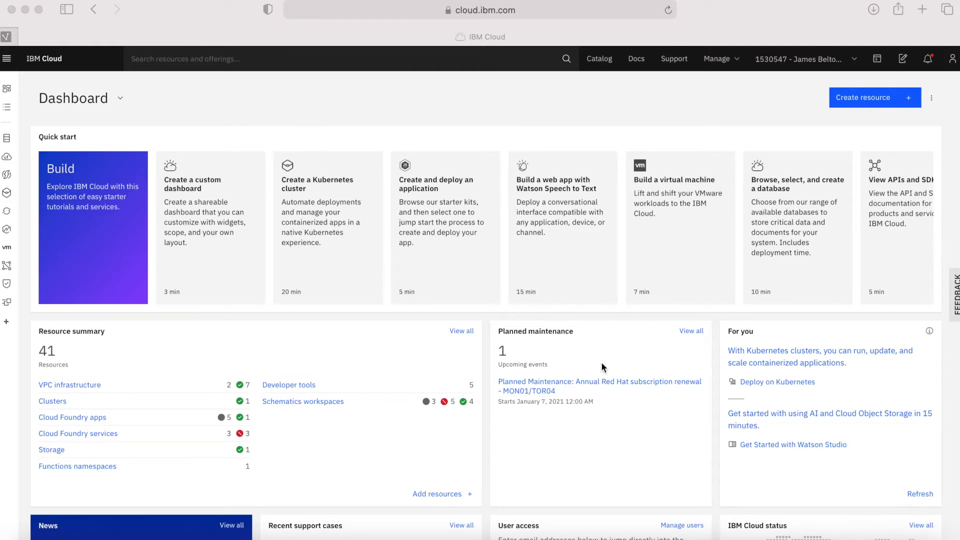
{"action": "mouse_move", "coordinate": [609, 84]}
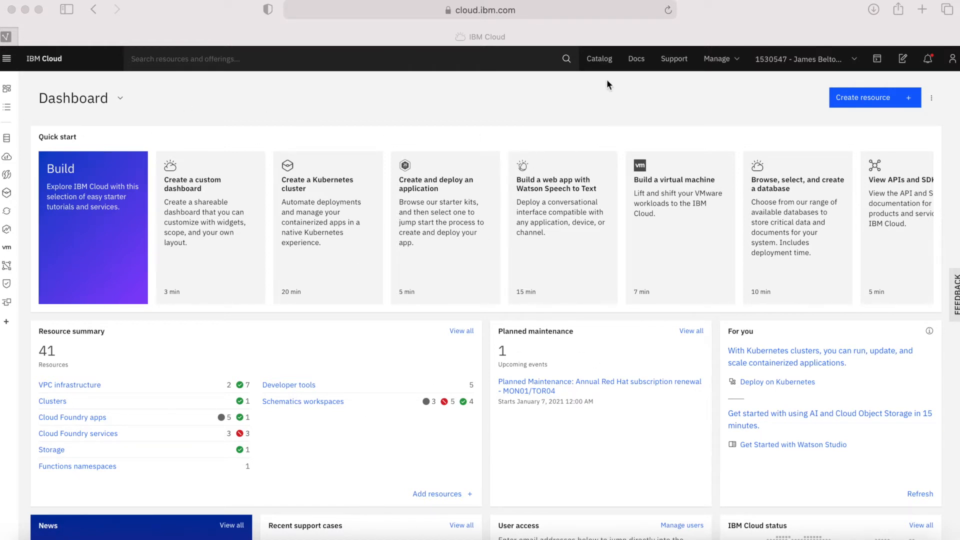
{"action": "mouse_move", "coordinate": [599, 59]}
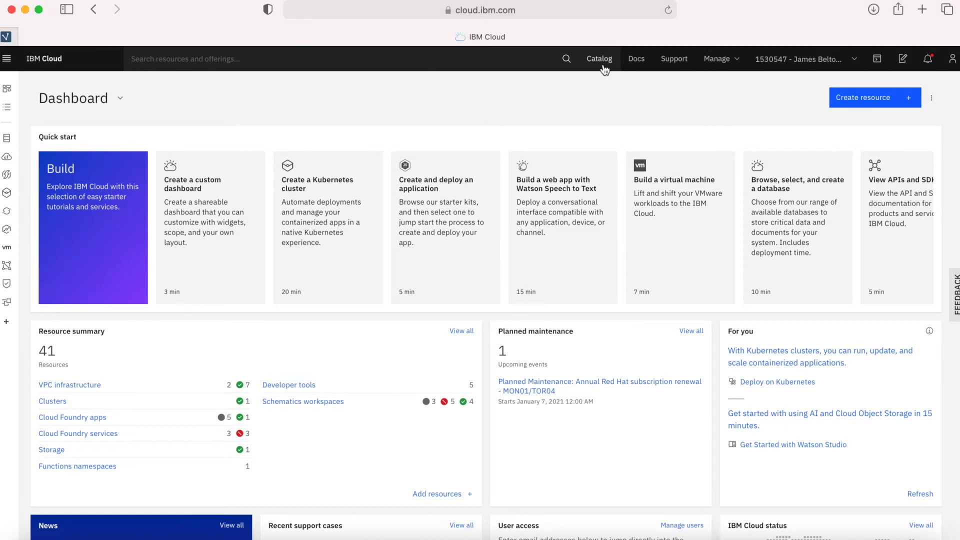
- Search the IBM Cloud catalog for 'conti' to surface Container Registry
{"action": "left_click", "coordinate": [599, 59]}
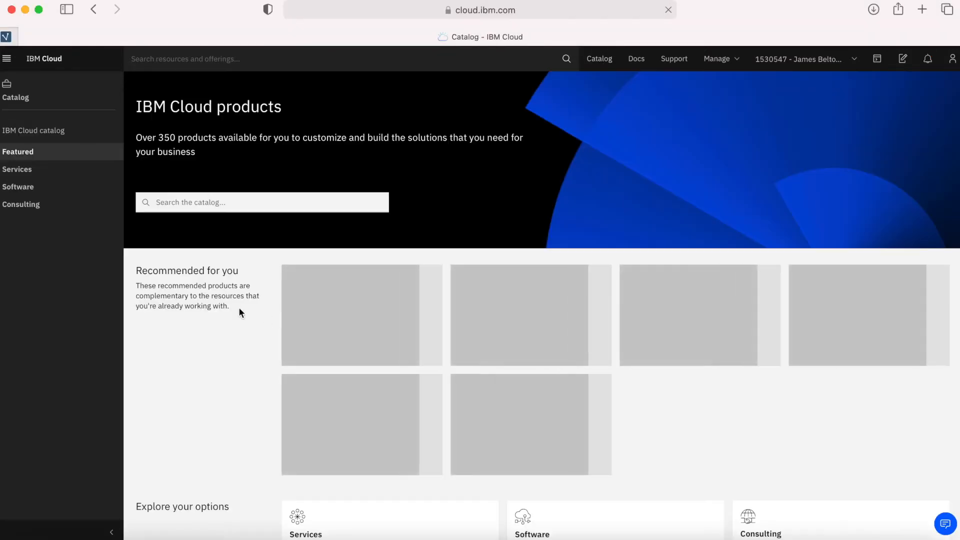
{"action": "left_click", "coordinate": [261, 202]}
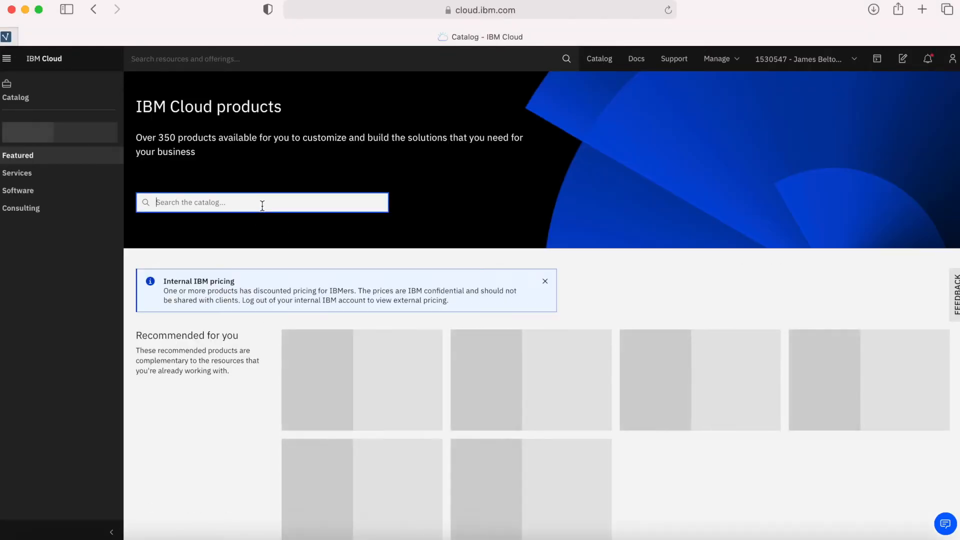
{"action": "type", "text": "conti"}
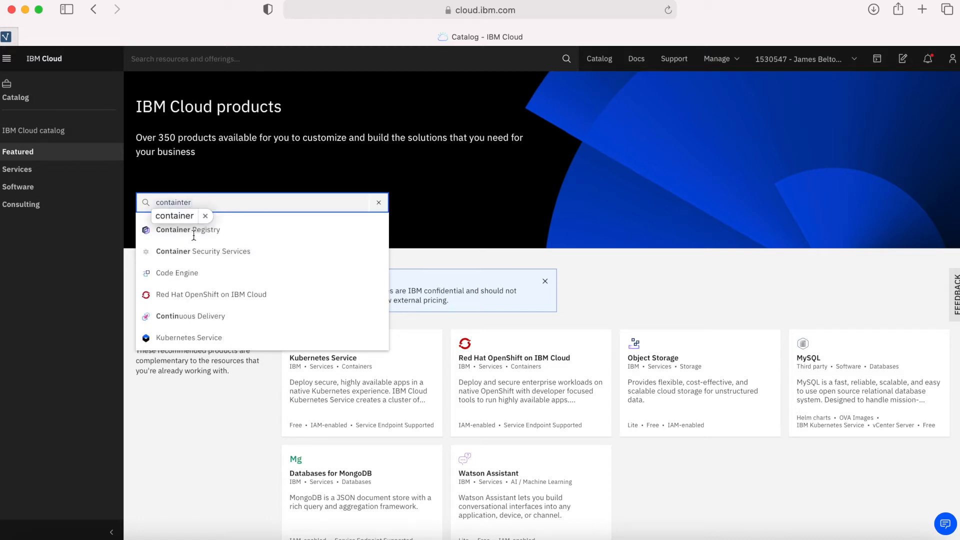
- Open the Container Registry product page and skim its Summary, Features and Pricing plans
{"action": "left_click", "coordinate": [187, 230]}
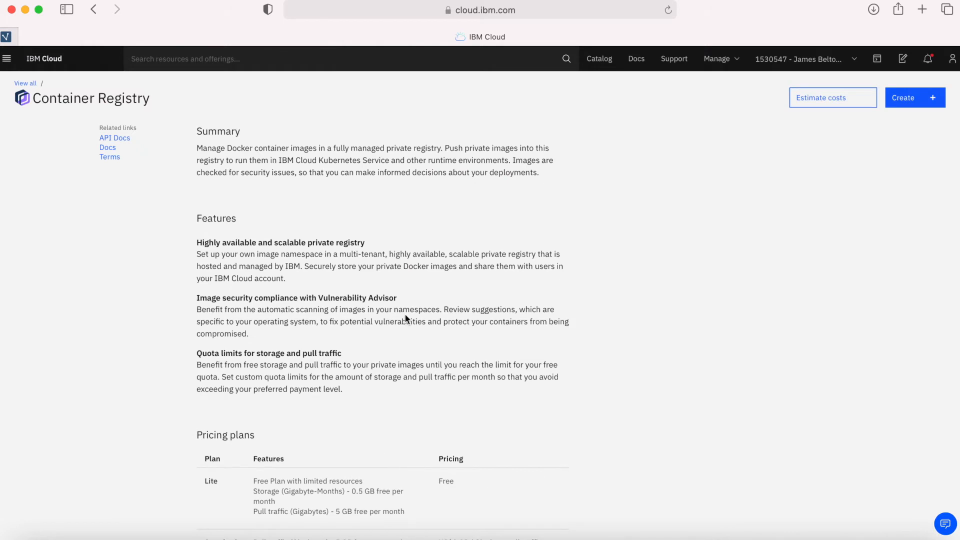
{"action": "scroll", "scroll_direction": "down", "scroll_amount": 3}
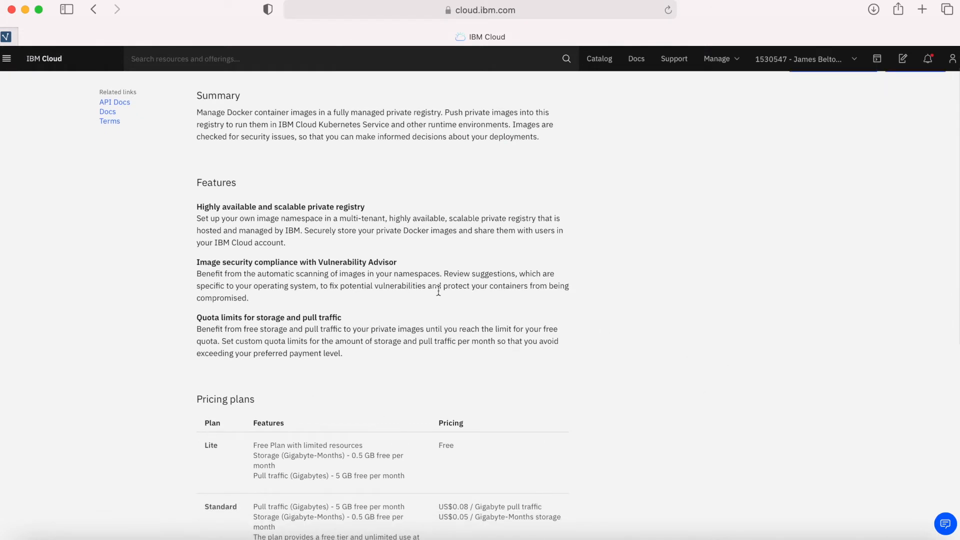
{"action": "scroll", "scroll_direction": "up", "scroll_amount": 3}
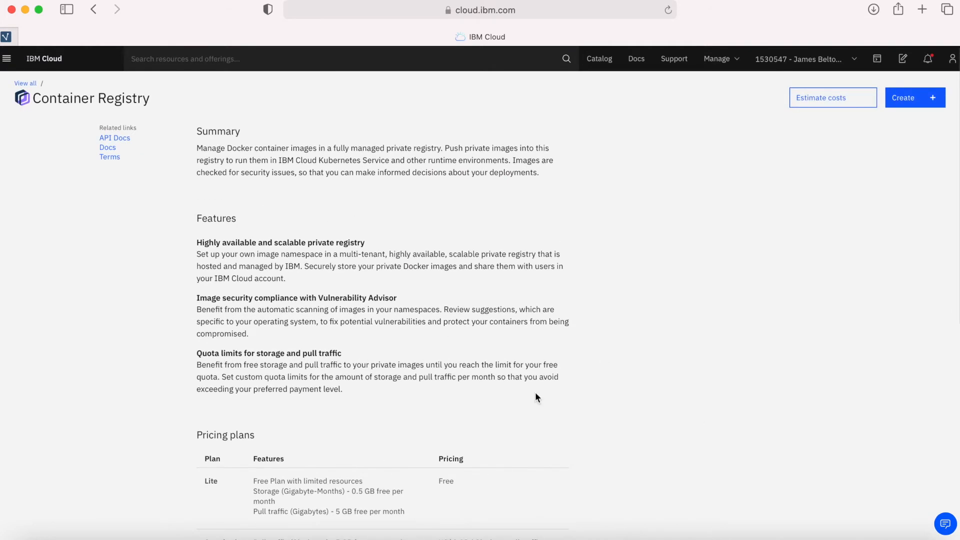
{"action": "mouse_move", "coordinate": [197, 234]}
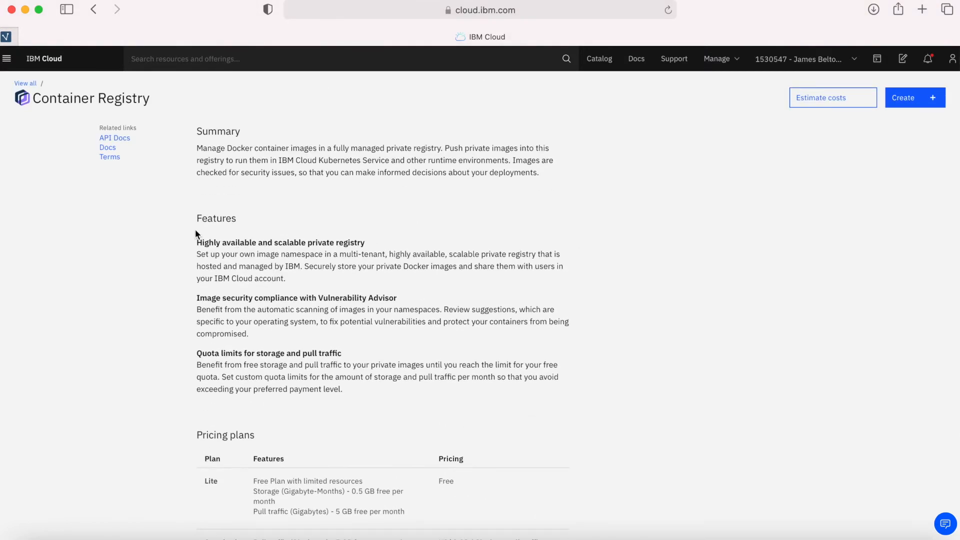
{"action": "mouse_move", "coordinate": [133, 206]}
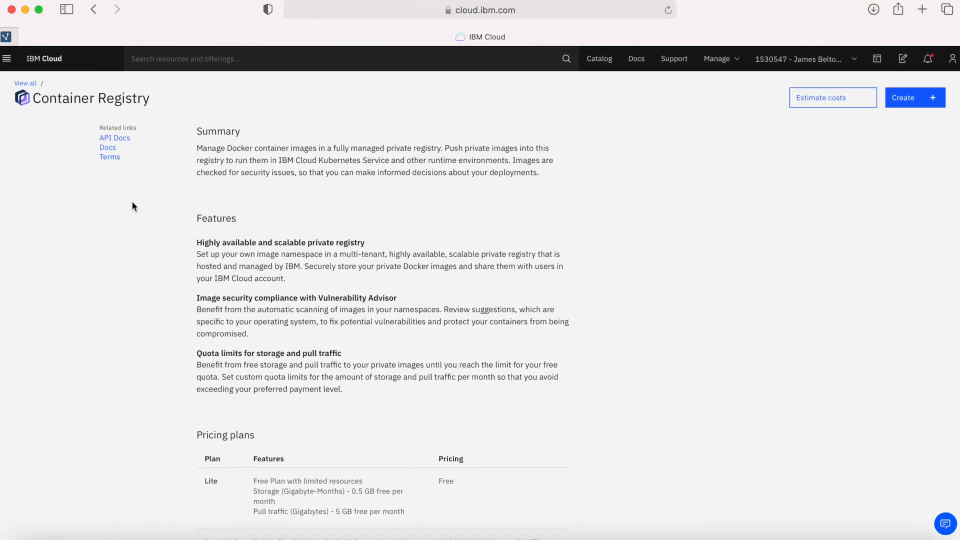
{"action": "mouse_move", "coordinate": [168, 176]}
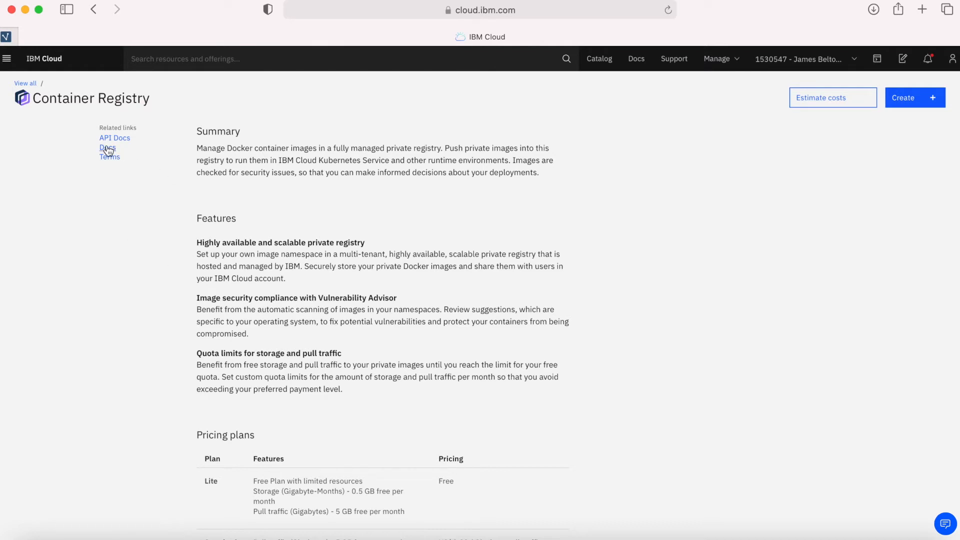
{"action": "mouse_move", "coordinate": [460, 290]}
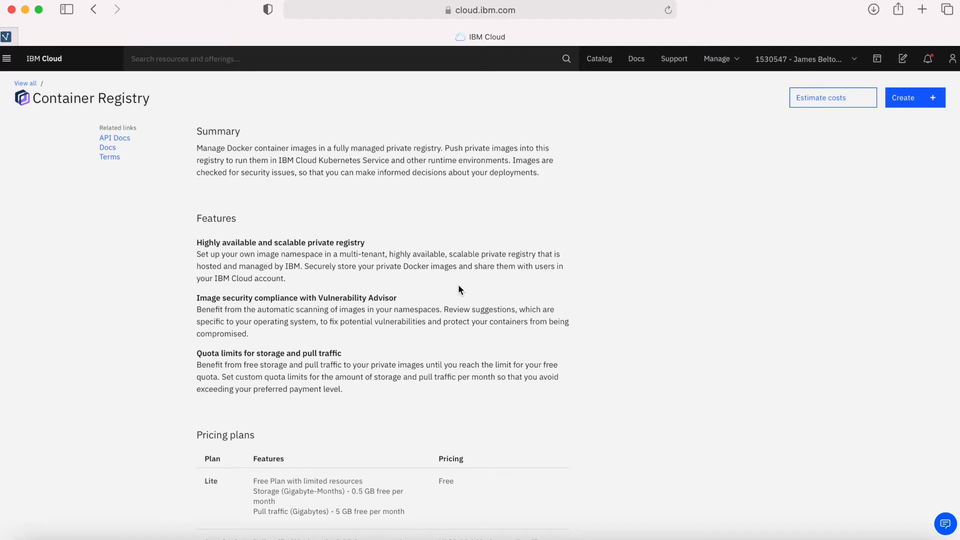
{"action": "mouse_move", "coordinate": [849, 343]}
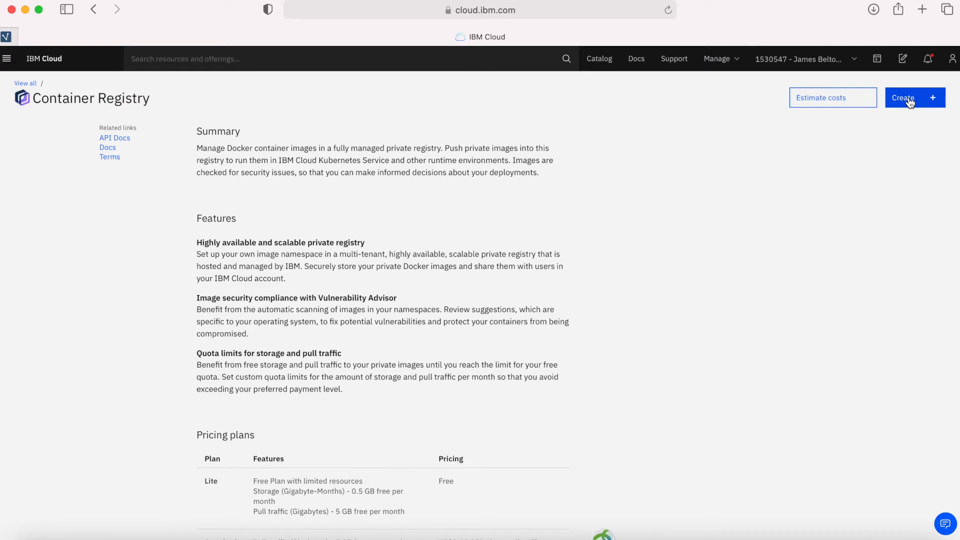
- Create the service to reach the Registry console's Quick start guide for Dallas
{"action": "left_click", "coordinate": [912, 98]}
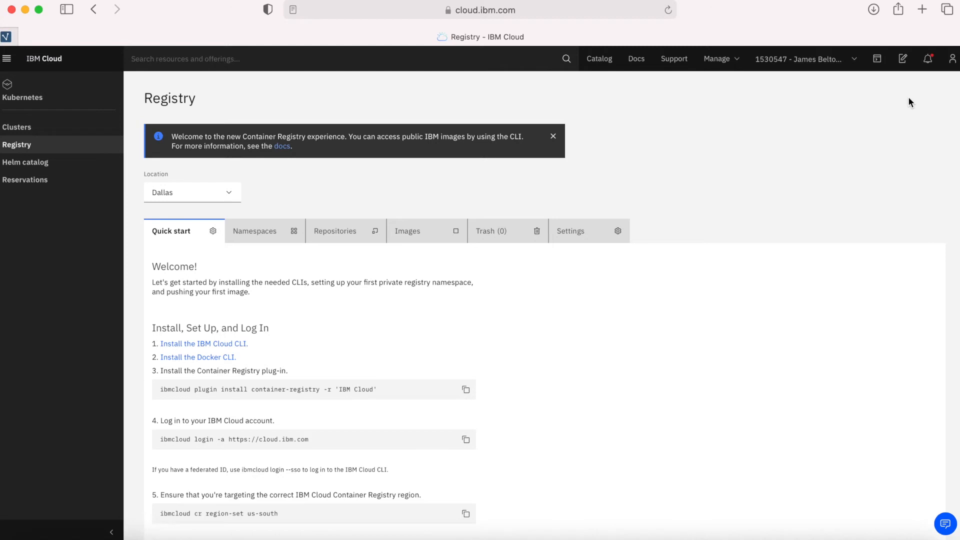
{"action": "mouse_move", "coordinate": [129, 279]}
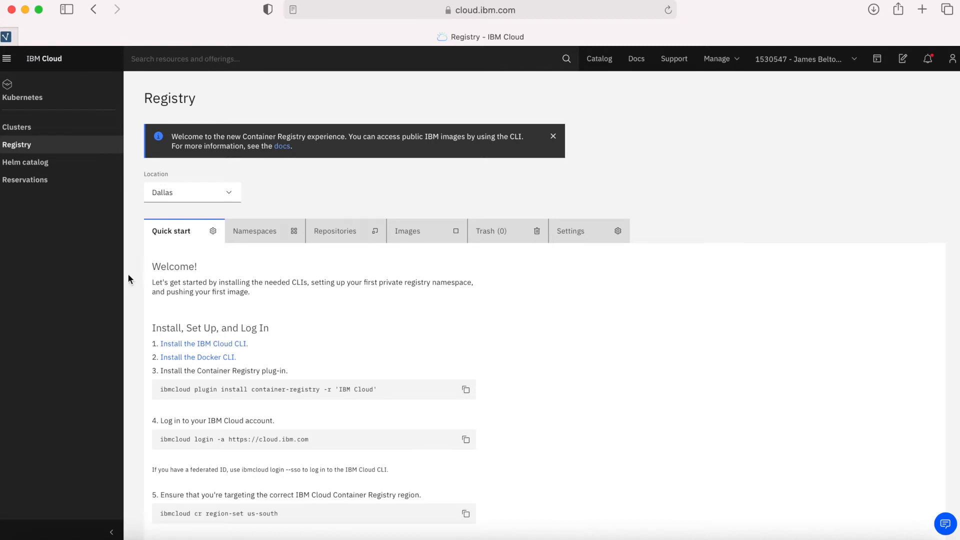
{"action": "mouse_move", "coordinate": [26, 112]}
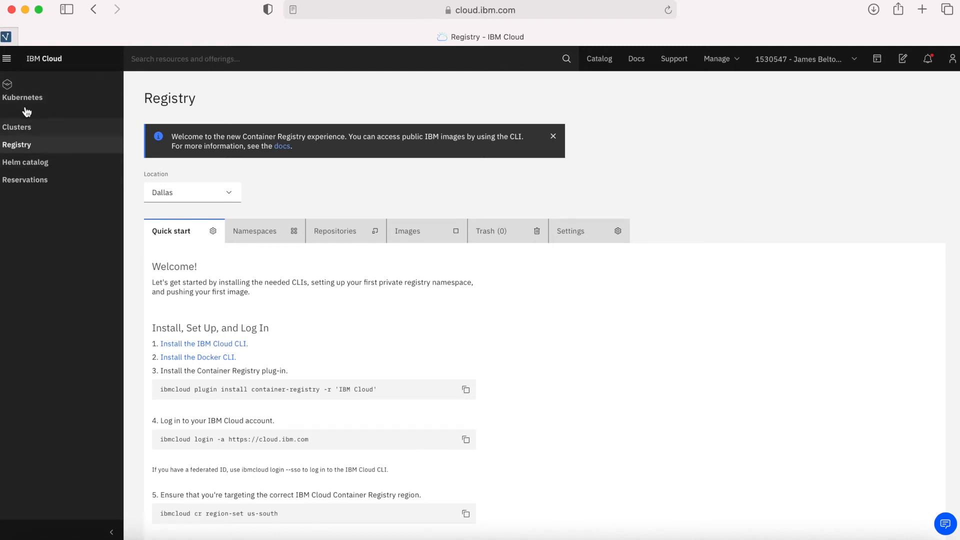
{"action": "mouse_move", "coordinate": [44, 114]}
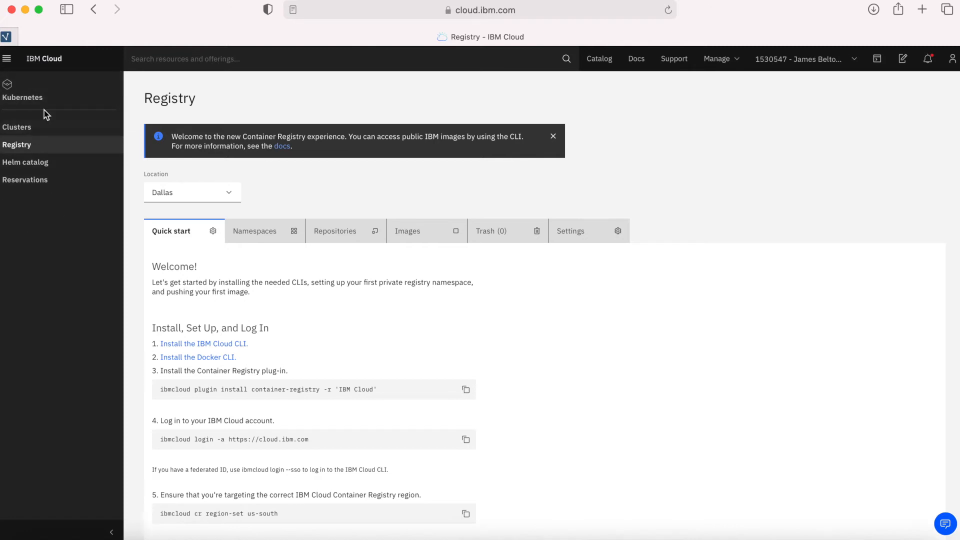
{"action": "mouse_move", "coordinate": [43, 273]}
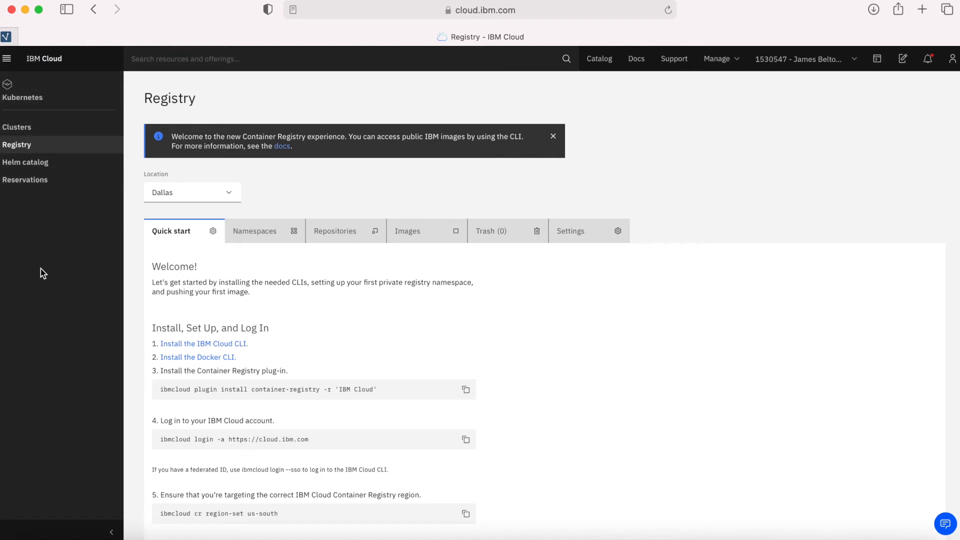
{"action": "left_click", "coordinate": [7, 59]}
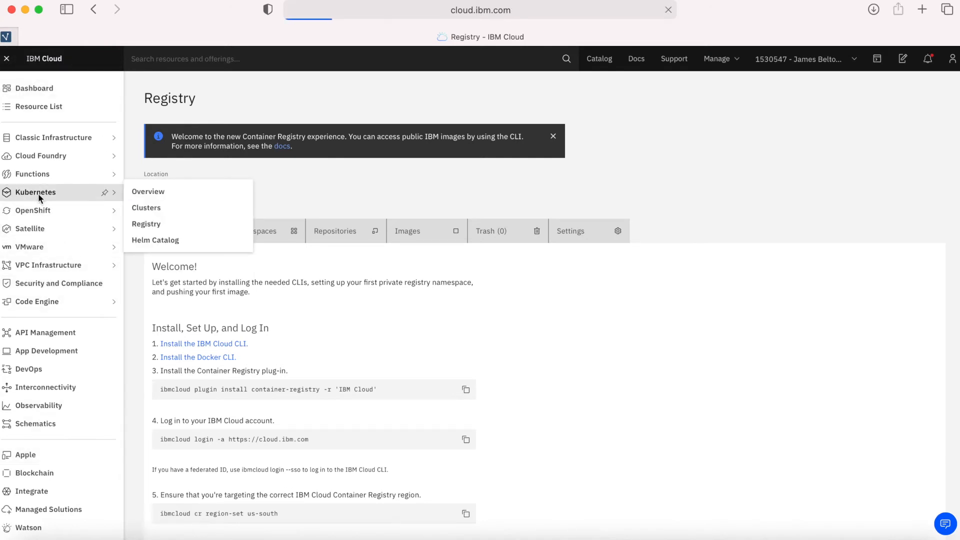
{"action": "left_click", "coordinate": [146, 208]}
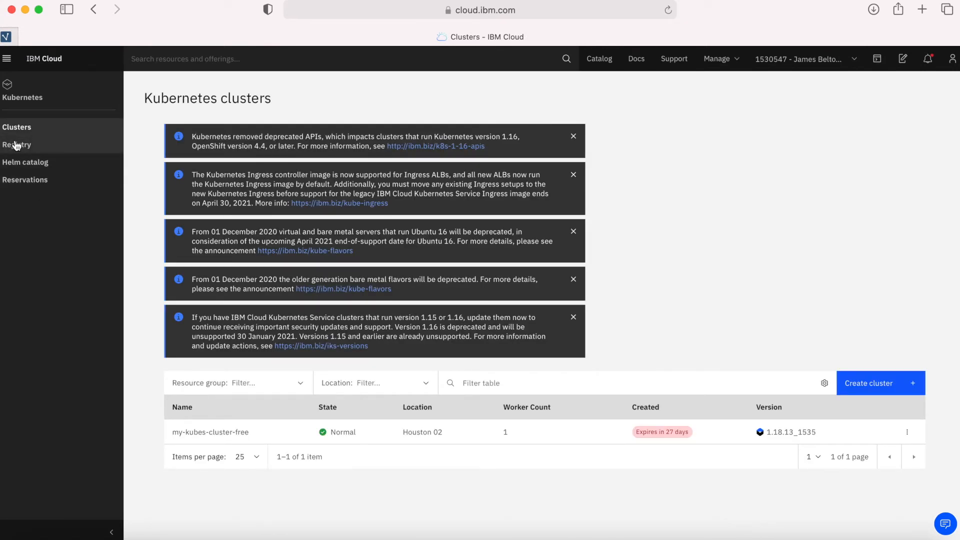
{"action": "left_click", "coordinate": [17, 144]}
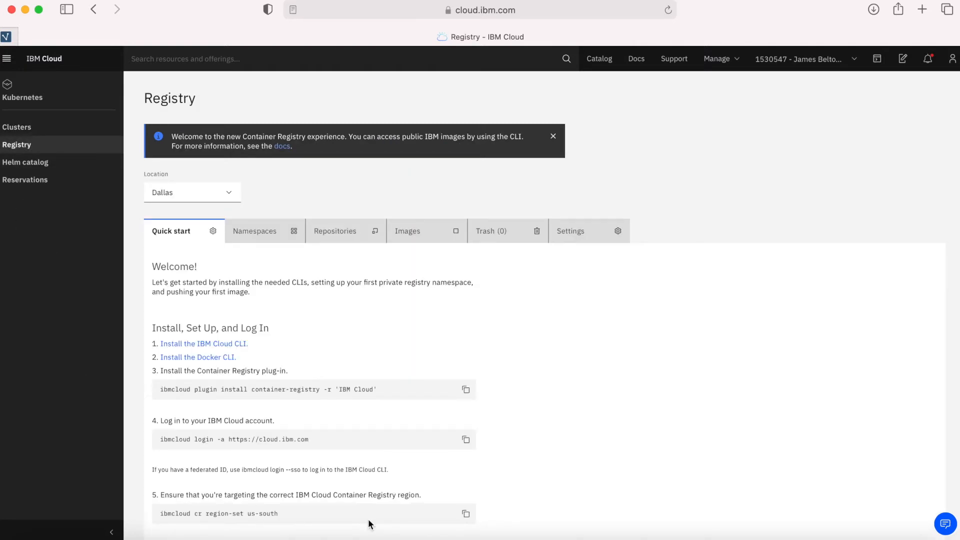
{"action": "scroll", "scroll_direction": "down", "scroll_amount": 3}
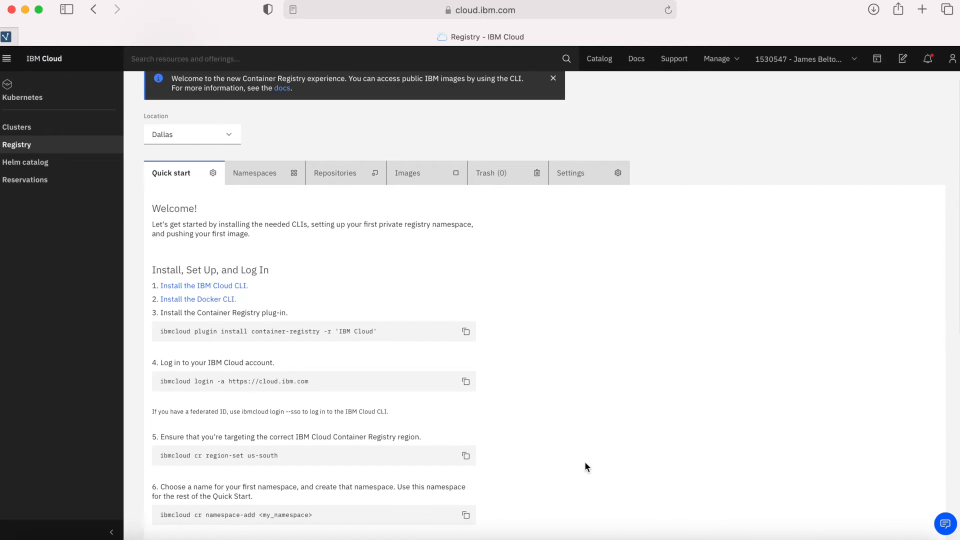
{"action": "scroll", "scroll_direction": "up", "scroll_amount": 3}
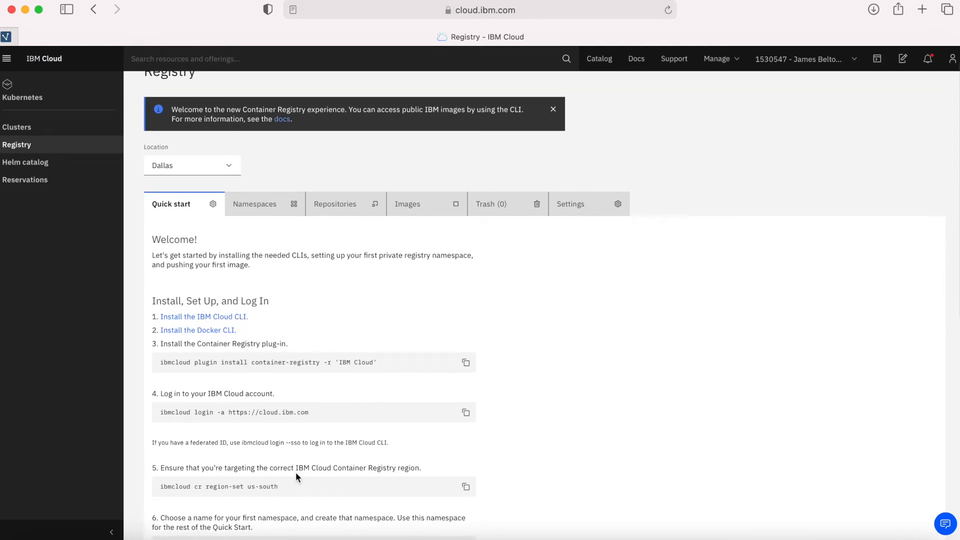
{"action": "left_click", "coordinate": [193, 165]}
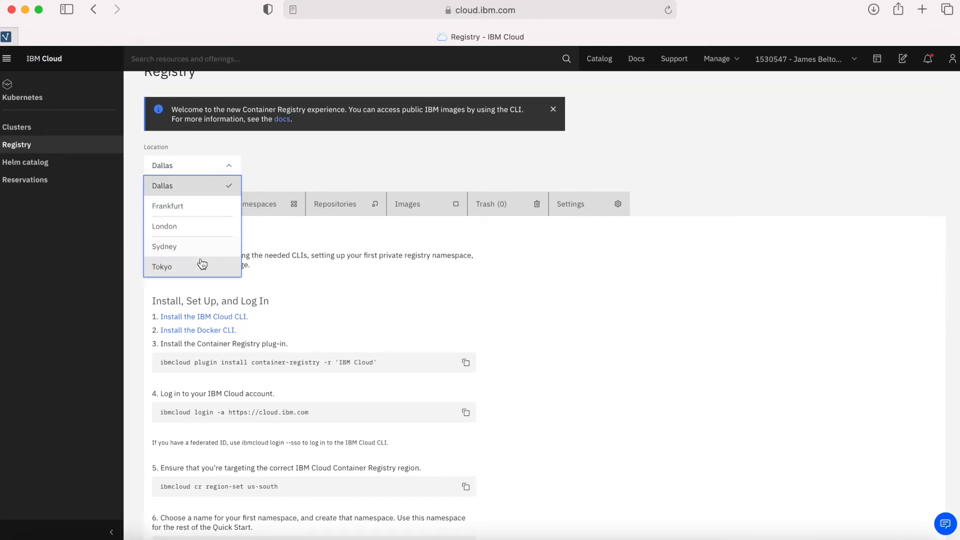
{"action": "mouse_move", "coordinate": [193, 208]}
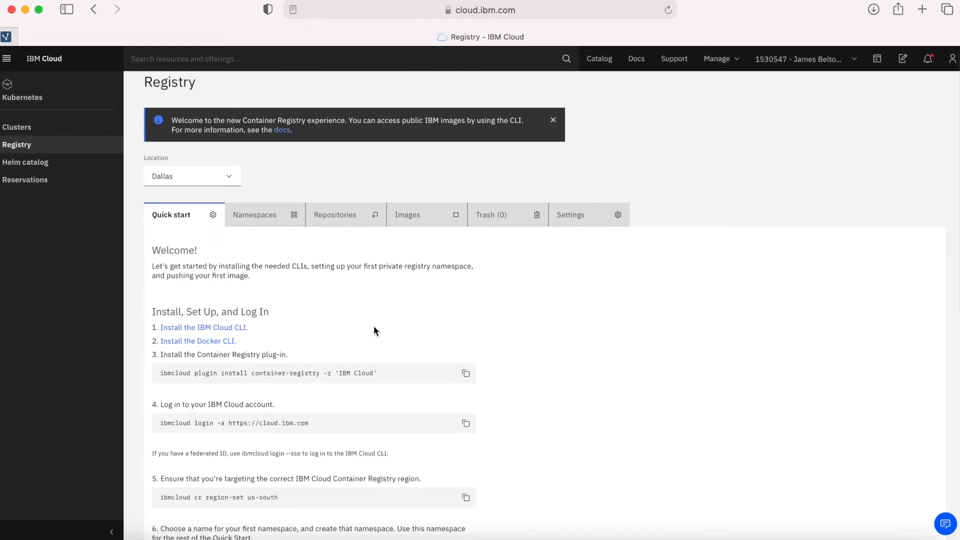
{"action": "left_click", "coordinate": [552, 119]}
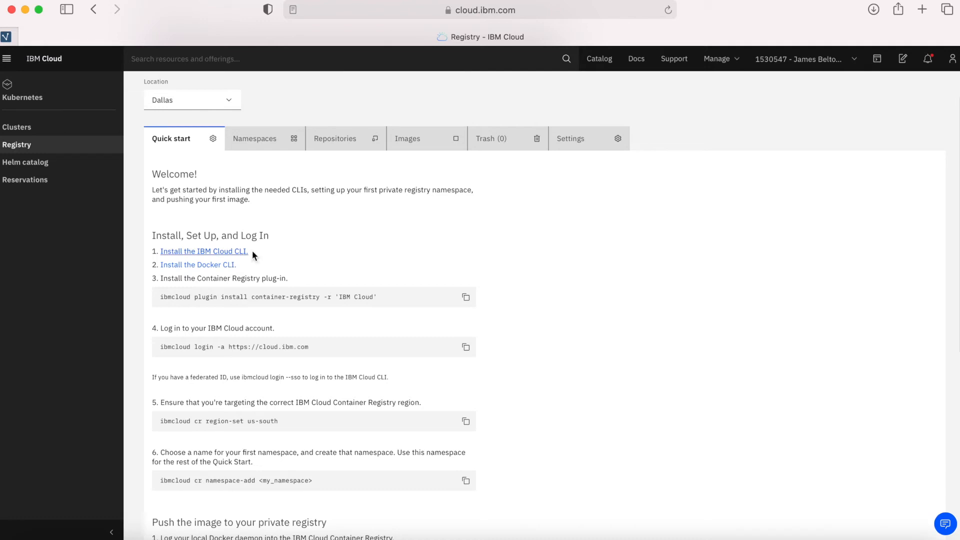
{"action": "mouse_move", "coordinate": [231, 264]}
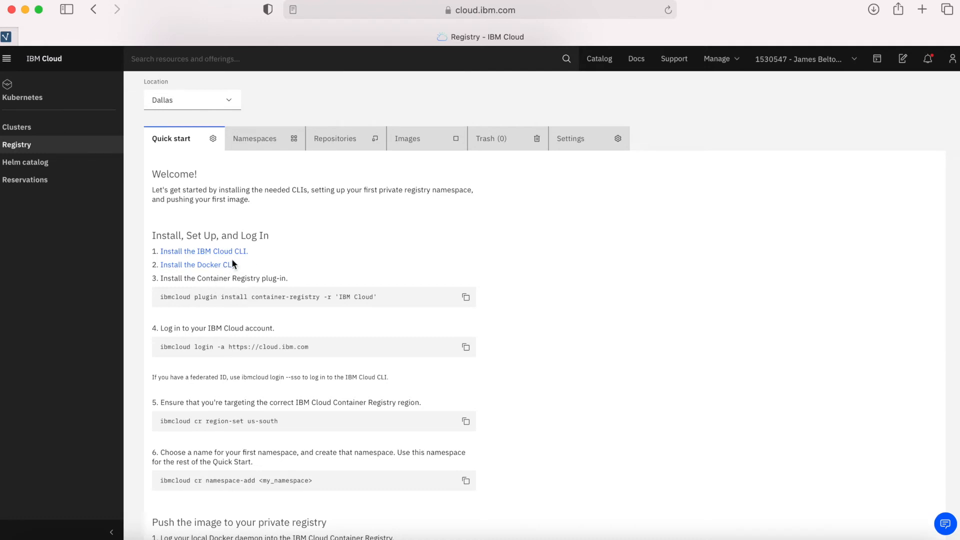
{"action": "mouse_move", "coordinate": [574, 402]}
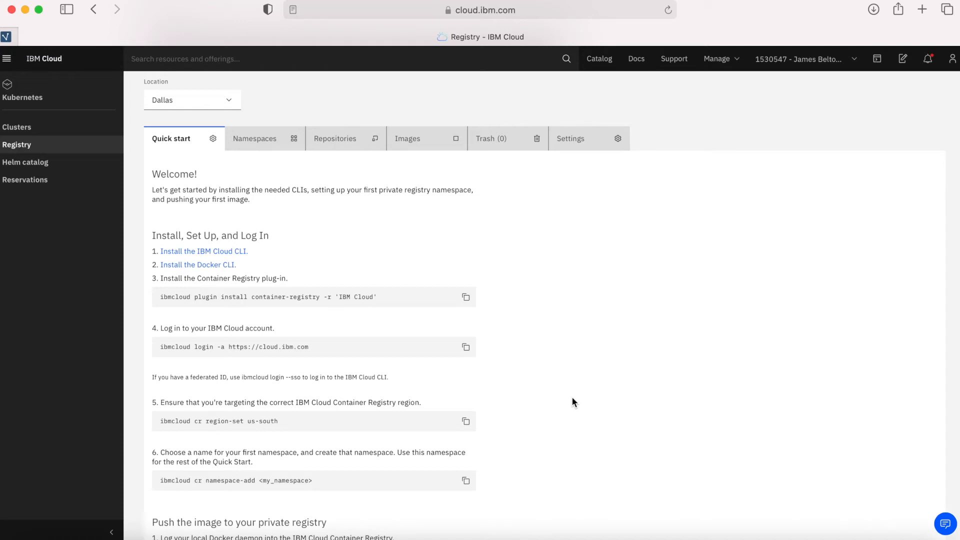
{"action": "scroll", "scroll_direction": "down", "scroll_amount": 3}
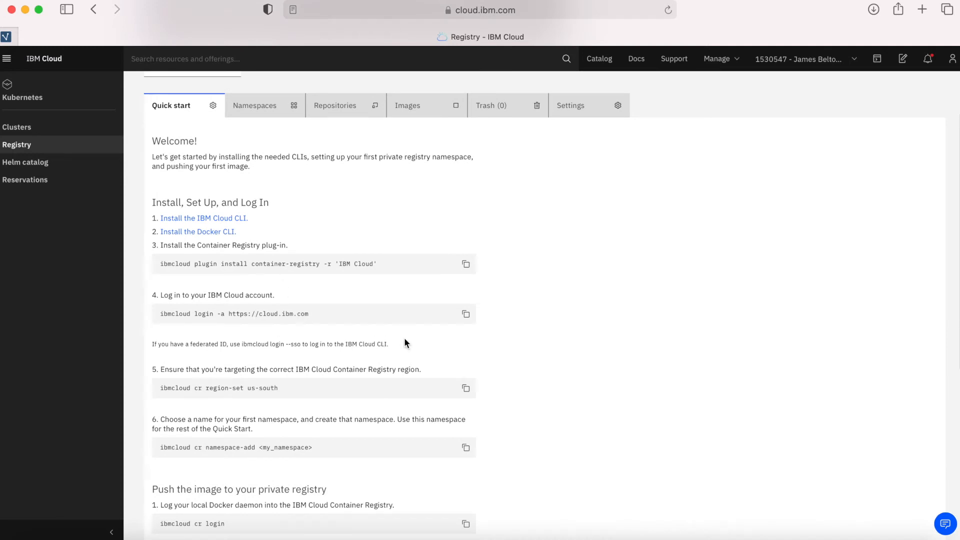
{"action": "scroll", "scroll_direction": "up", "scroll_amount": 3}
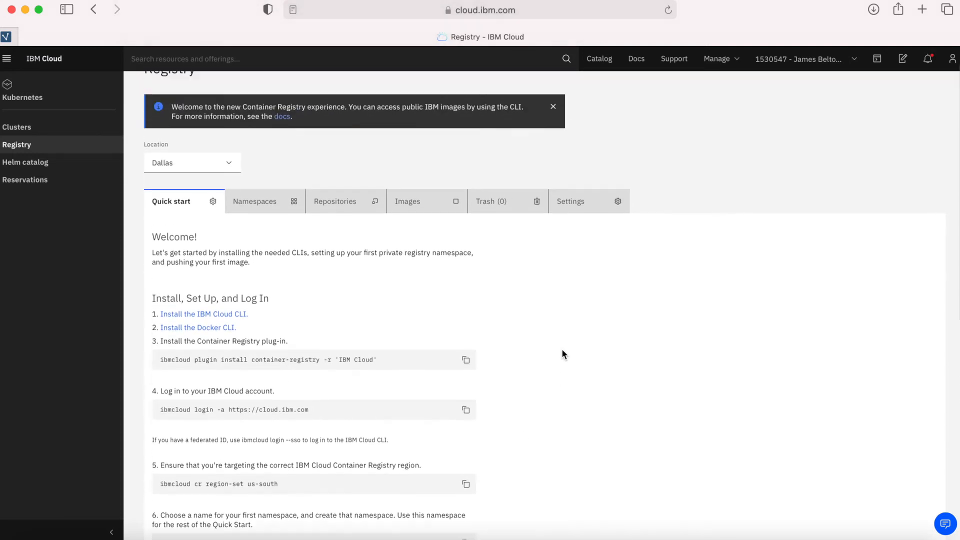
{"action": "scroll", "scroll_direction": "up", "scroll_amount": 3}
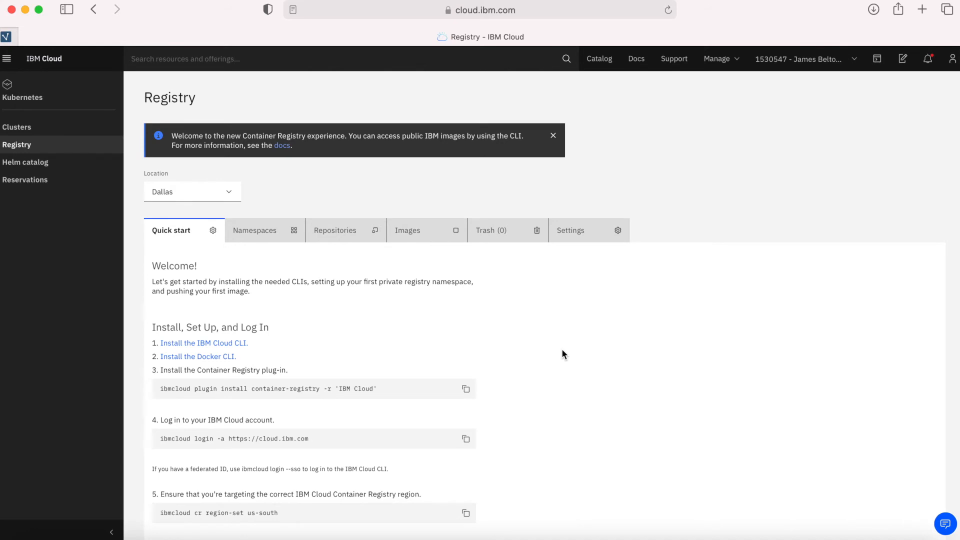
{"action": "mouse_move", "coordinate": [309, 339]}
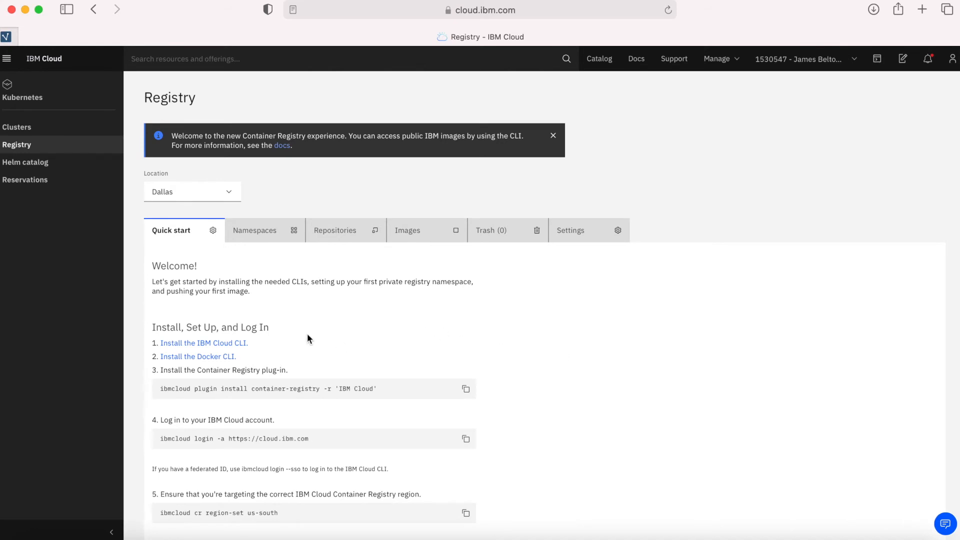
- View the Dallas registry's empty Namespaces, Repositories and Images lists
{"action": "left_click", "coordinate": [255, 230]}
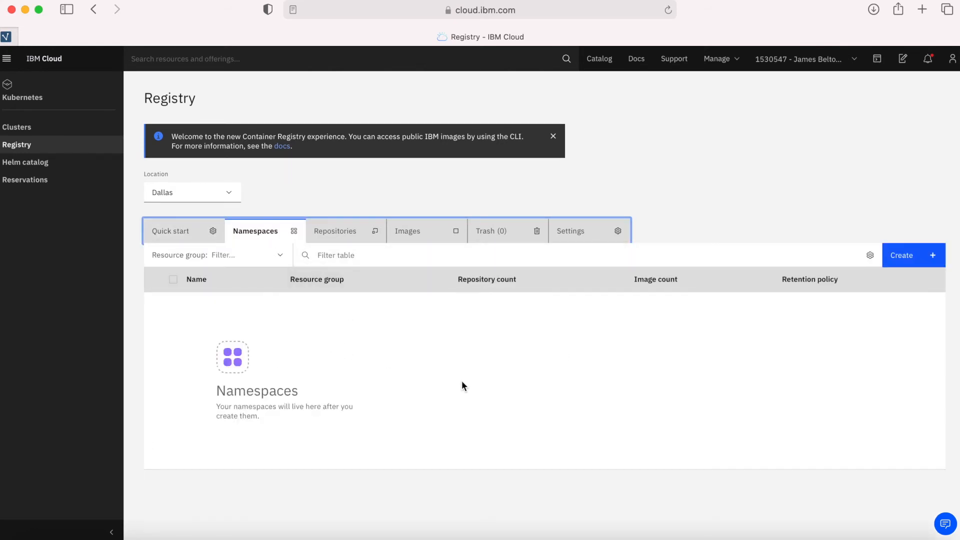
{"action": "mouse_move", "coordinate": [840, 358]}
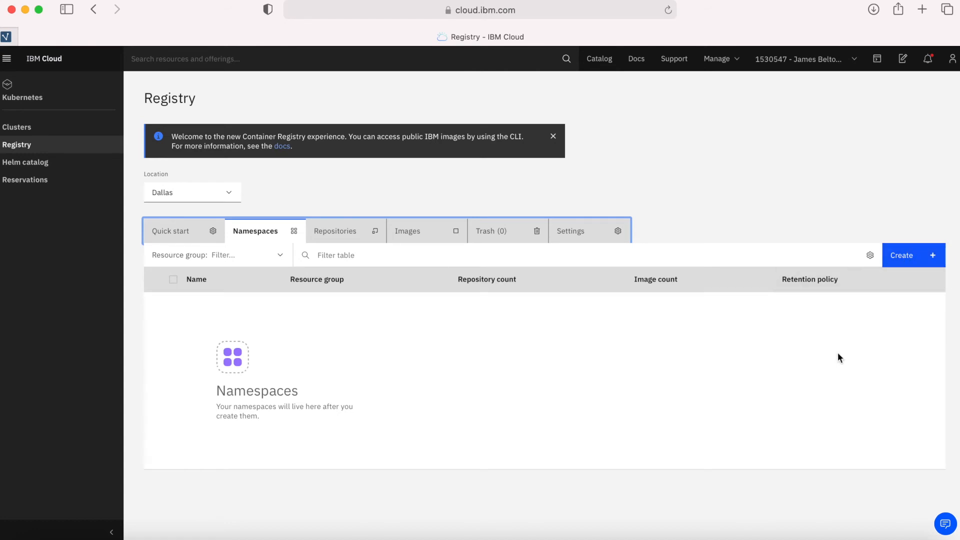
{"action": "mouse_move", "coordinate": [399, 377]}
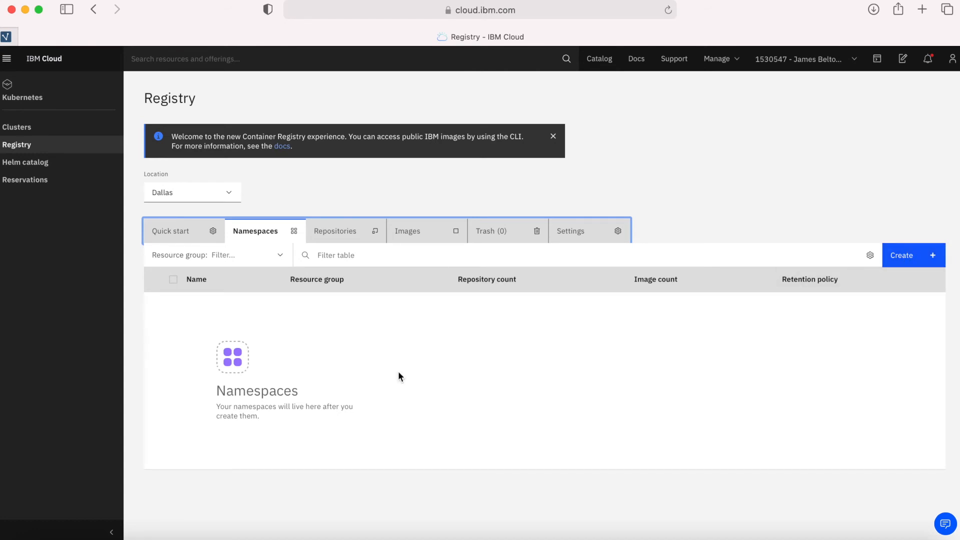
{"action": "left_click", "coordinate": [336, 231]}
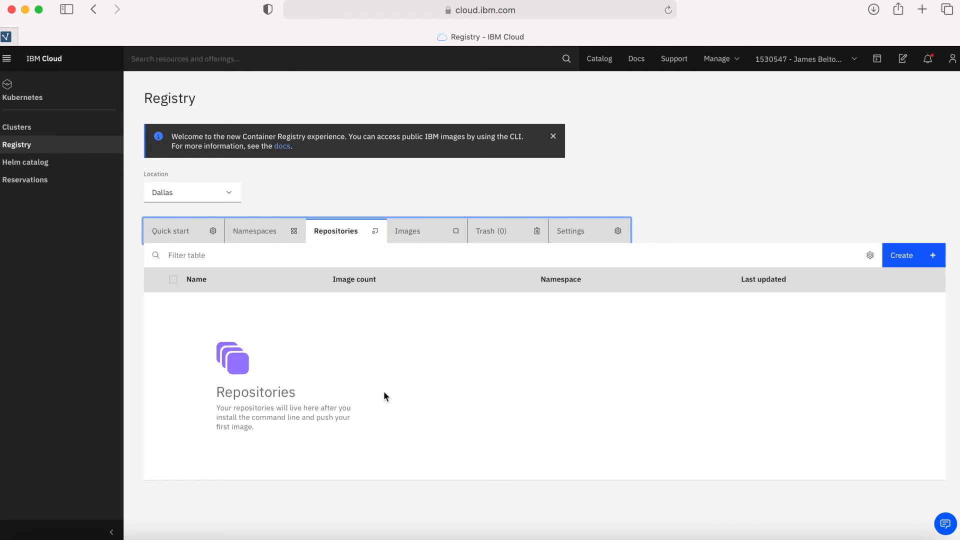
{"action": "left_click", "coordinate": [408, 231]}
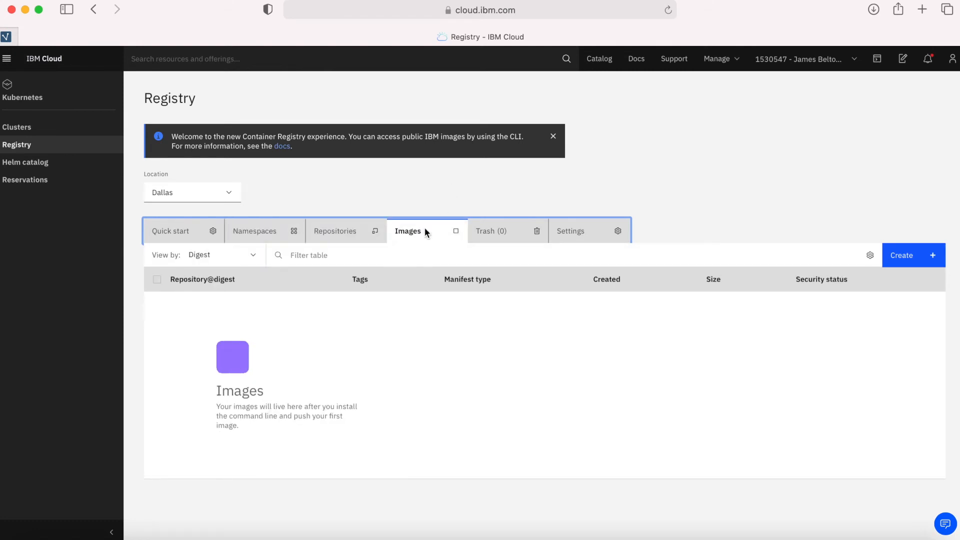
{"action": "mouse_move", "coordinate": [281, 379]}
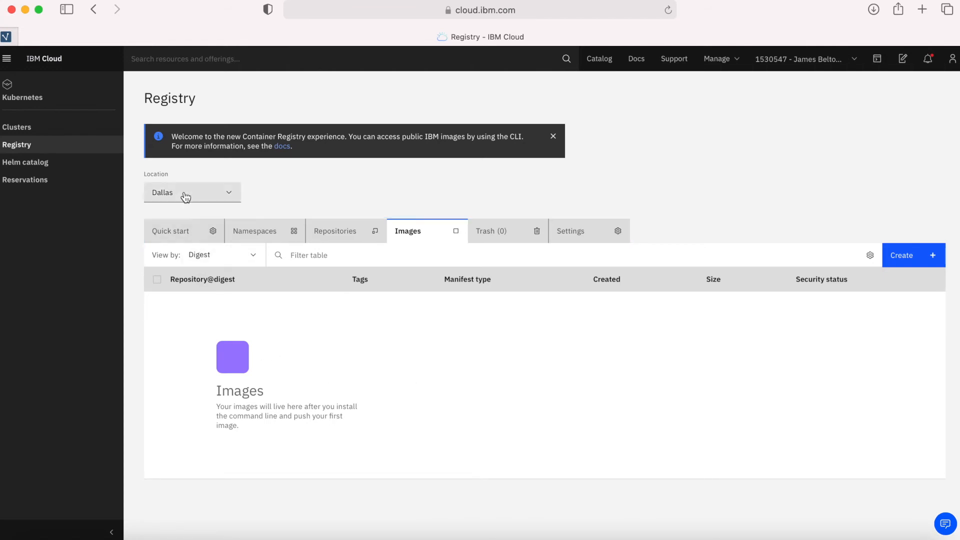
- Switch the registry location to London and expand the example-health namespace
{"action": "left_click", "coordinate": [193, 193]}
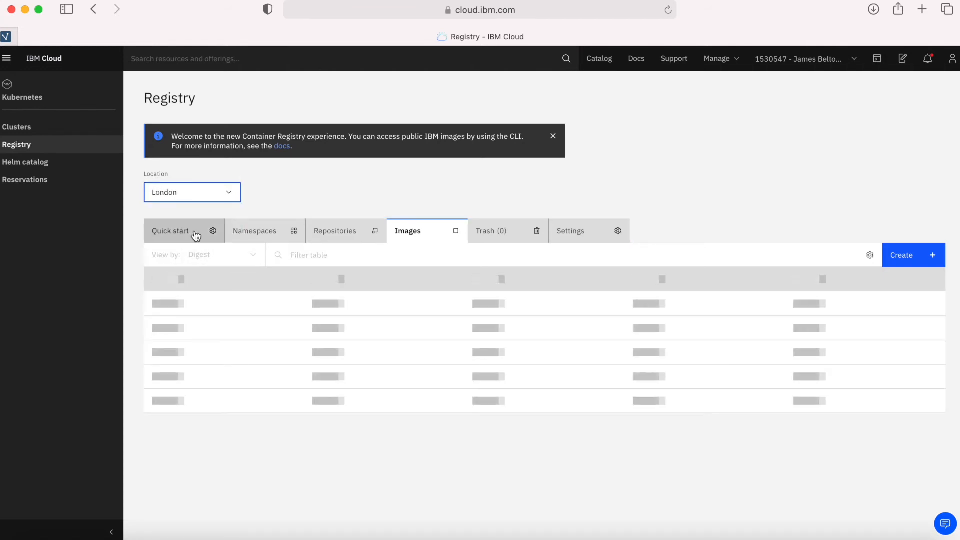
{"action": "left_click", "coordinate": [170, 231]}
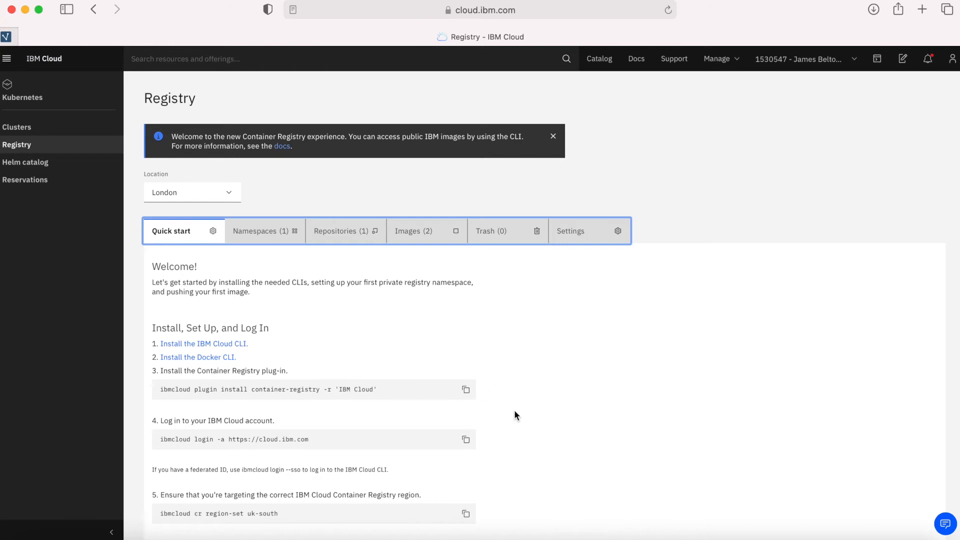
{"action": "mouse_move", "coordinate": [555, 432]}
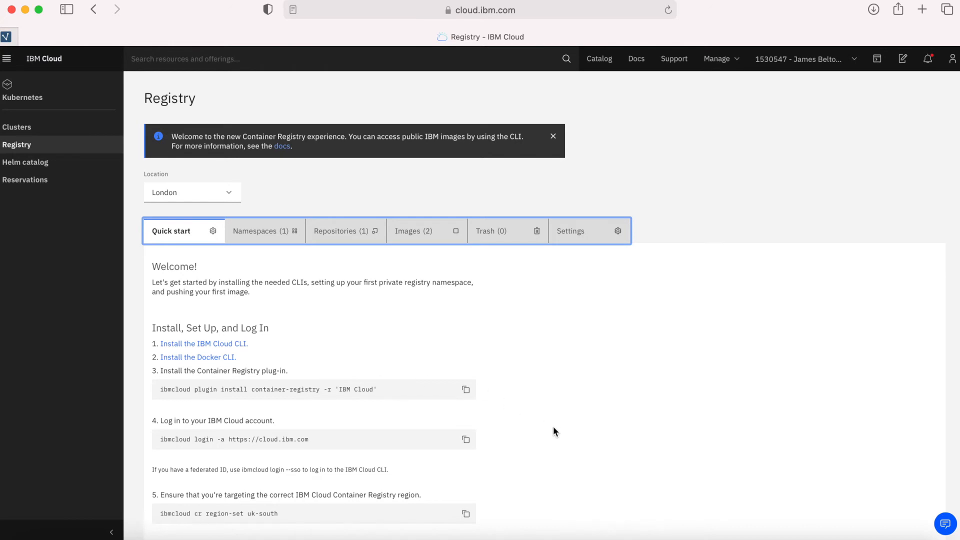
{"action": "left_click", "coordinate": [260, 231]}
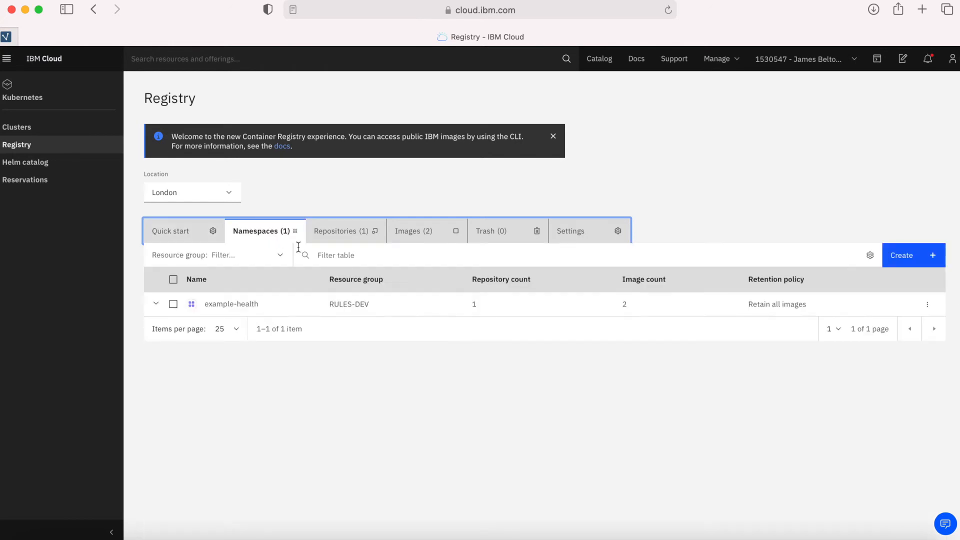
{"action": "mouse_move", "coordinate": [276, 306]}
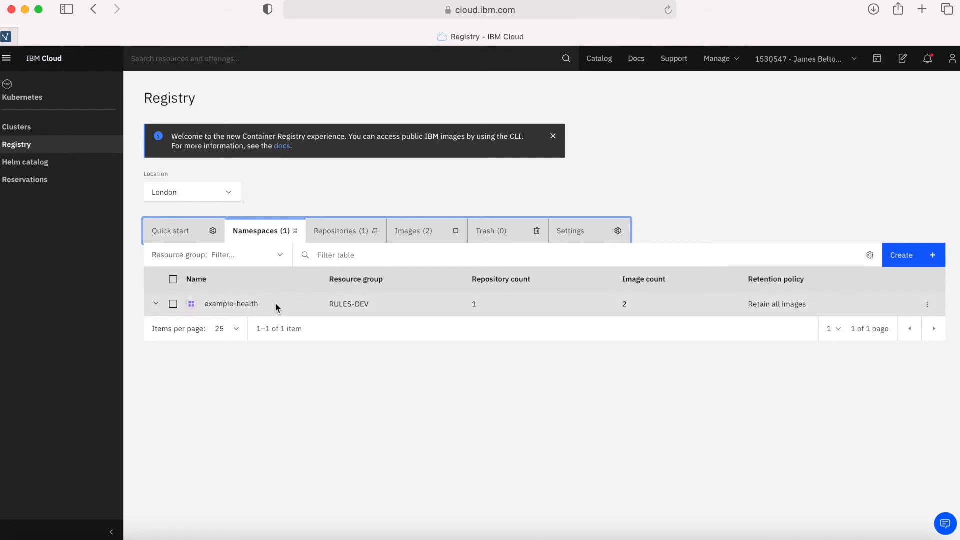
{"action": "left_click", "coordinate": [156, 304]}
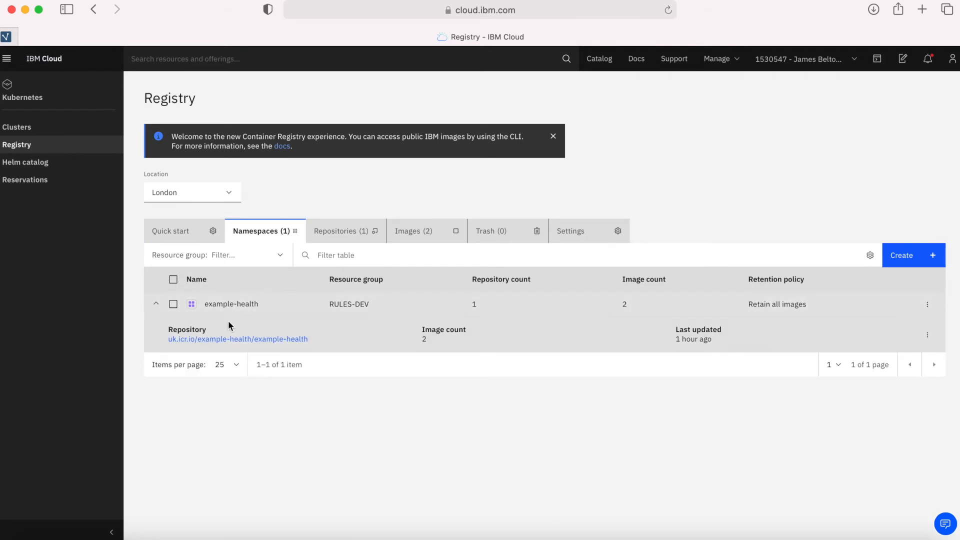
{"action": "mouse_move", "coordinate": [347, 345]}
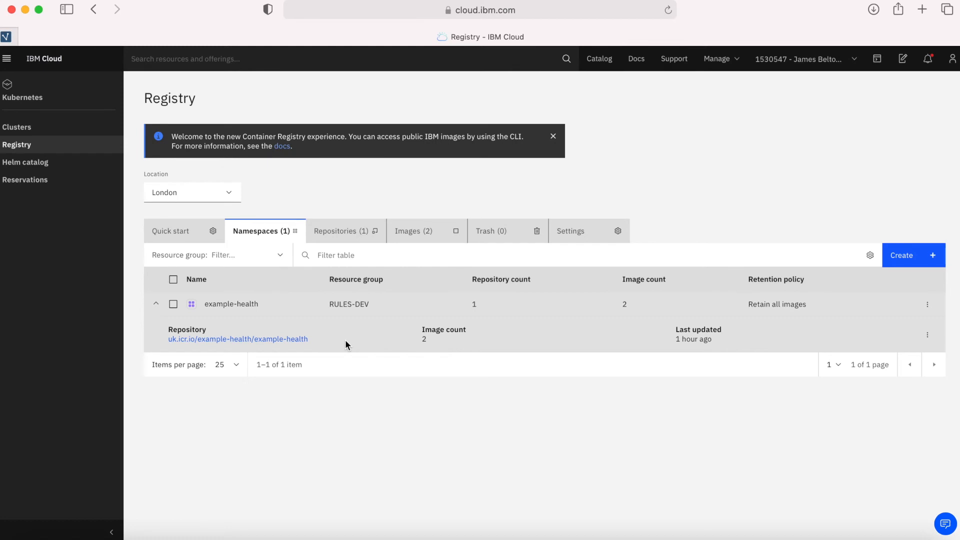
{"action": "mouse_move", "coordinate": [196, 279]}
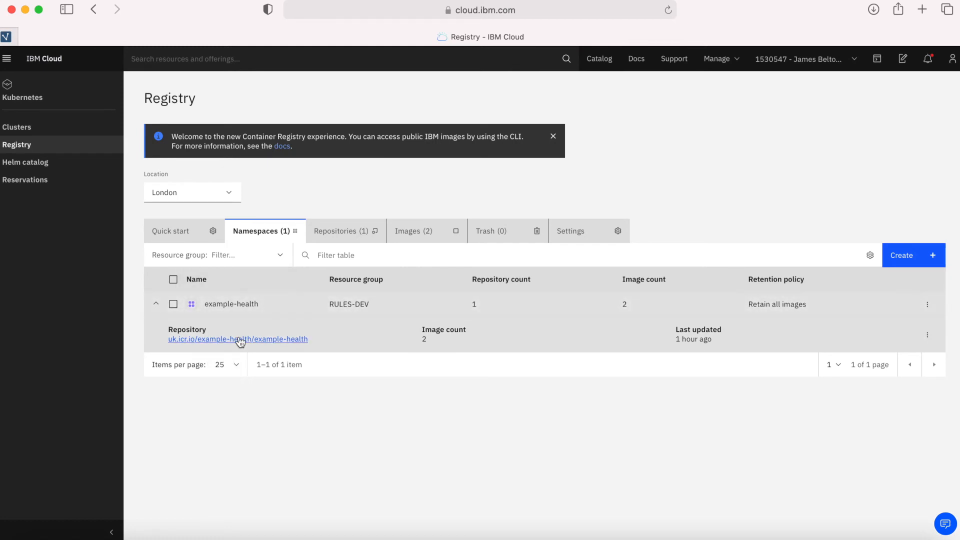
- Open the example-health repository and list its two images tagged 1.0.0 and 1.0.1
{"action": "left_click", "coordinate": [342, 231]}
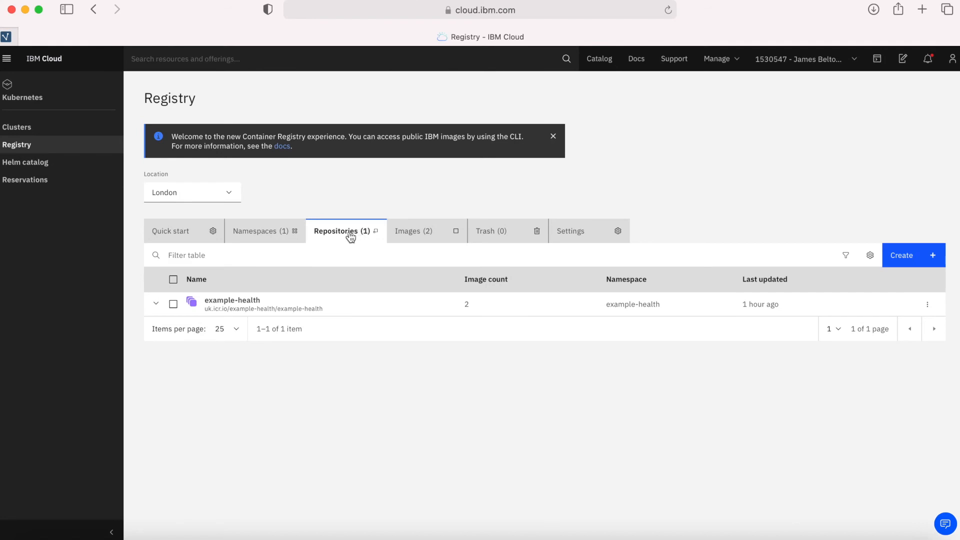
{"action": "mouse_move", "coordinate": [371, 309]}
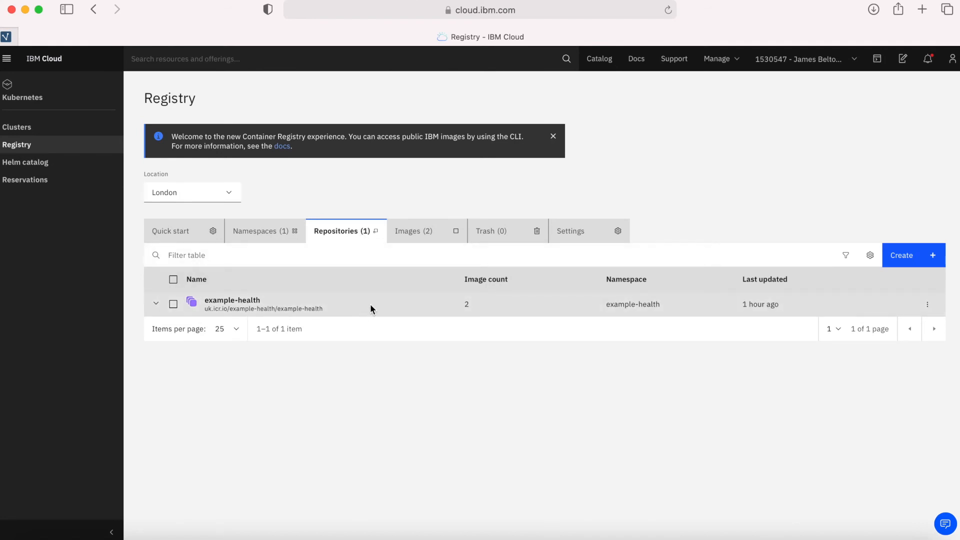
{"action": "mouse_move", "coordinate": [392, 242]}
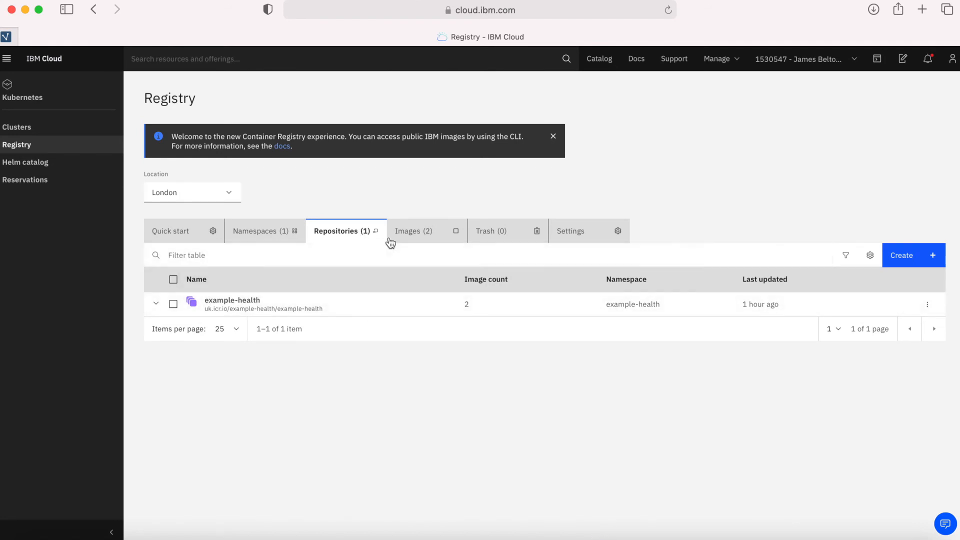
{"action": "left_click", "coordinate": [156, 304]}
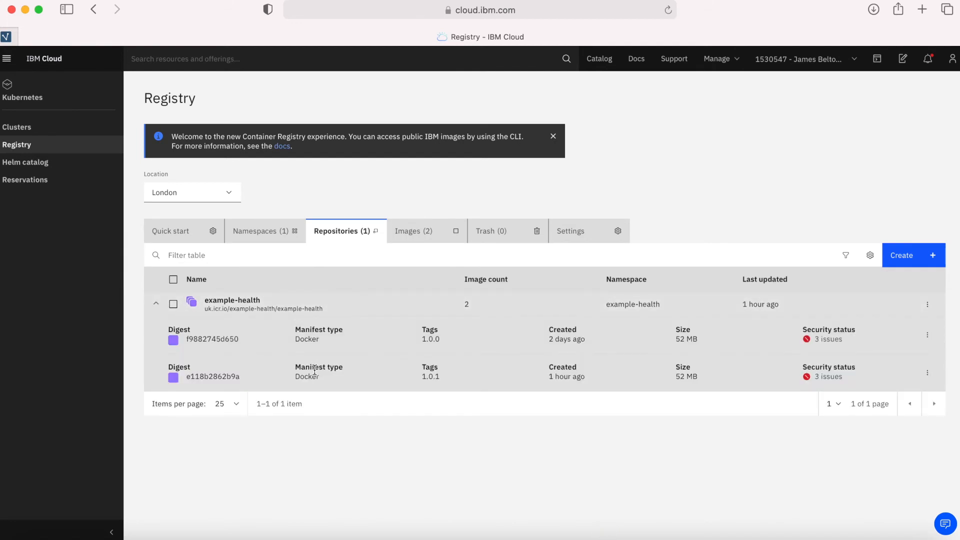
{"action": "left_click", "coordinate": [415, 231]}
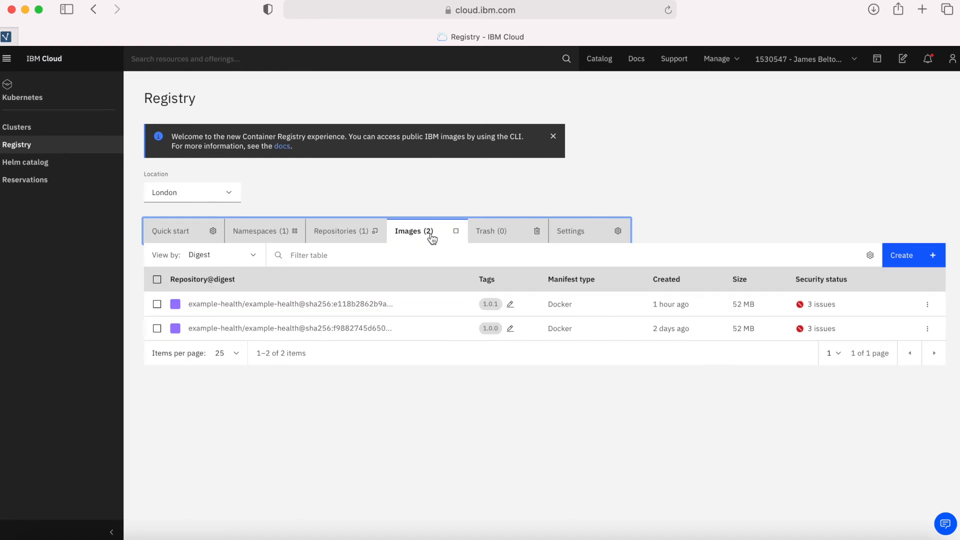
{"action": "mouse_move", "coordinate": [214, 334]}
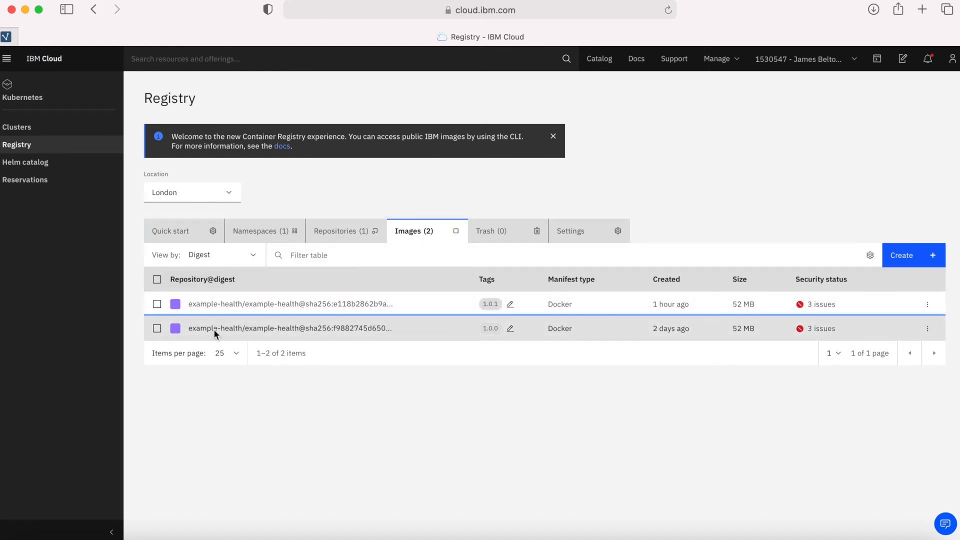
{"action": "left_click", "coordinate": [290, 329]}
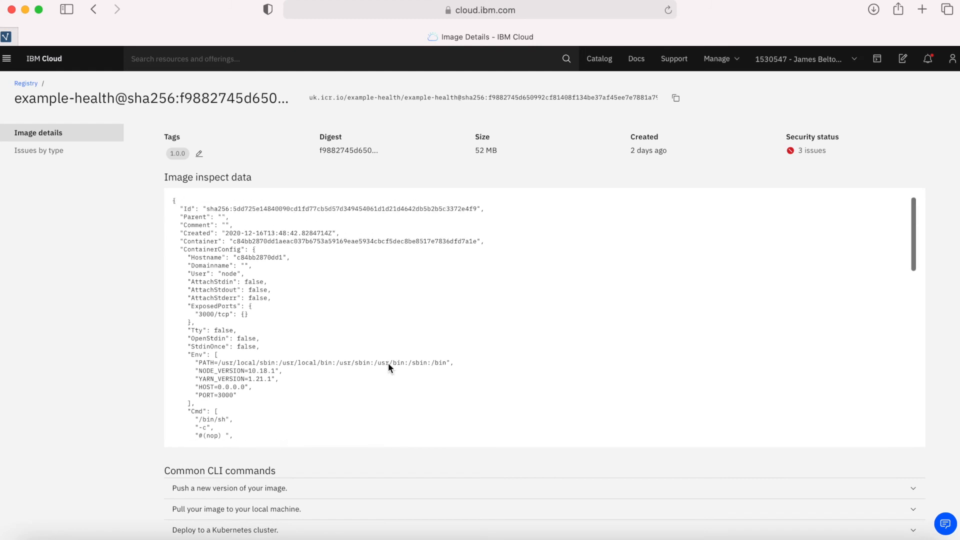
{"action": "left_click", "coordinate": [26, 83]}
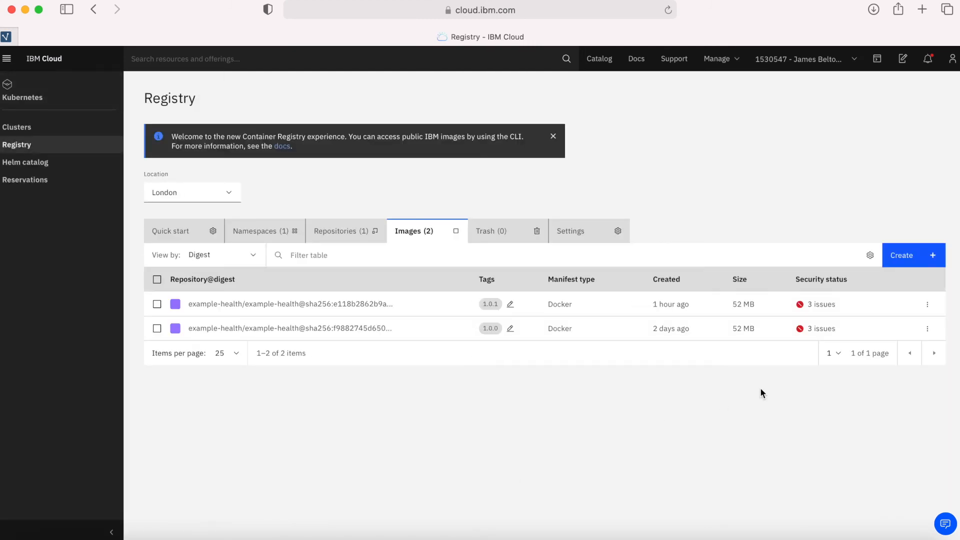
{"action": "mouse_move", "coordinate": [828, 310]}
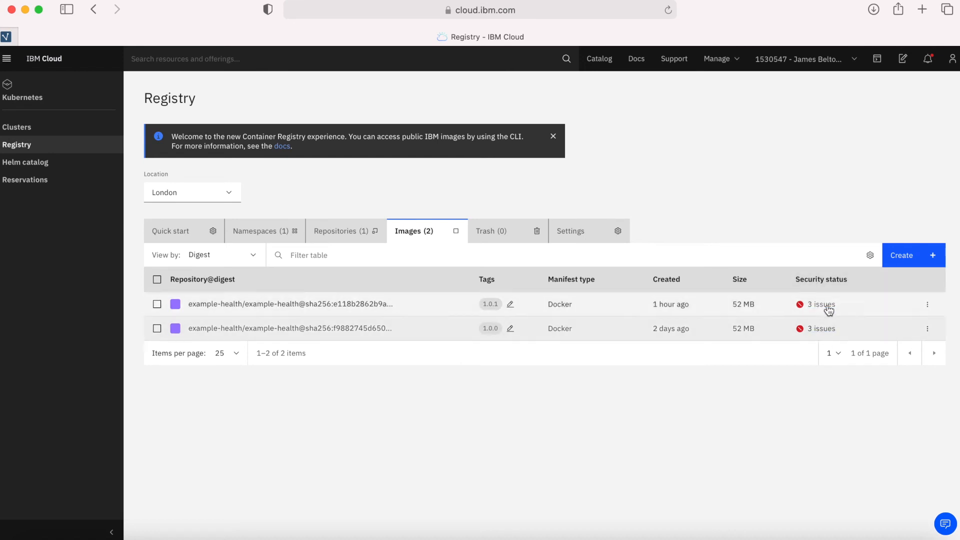
{"action": "mouse_move", "coordinate": [817, 319]}
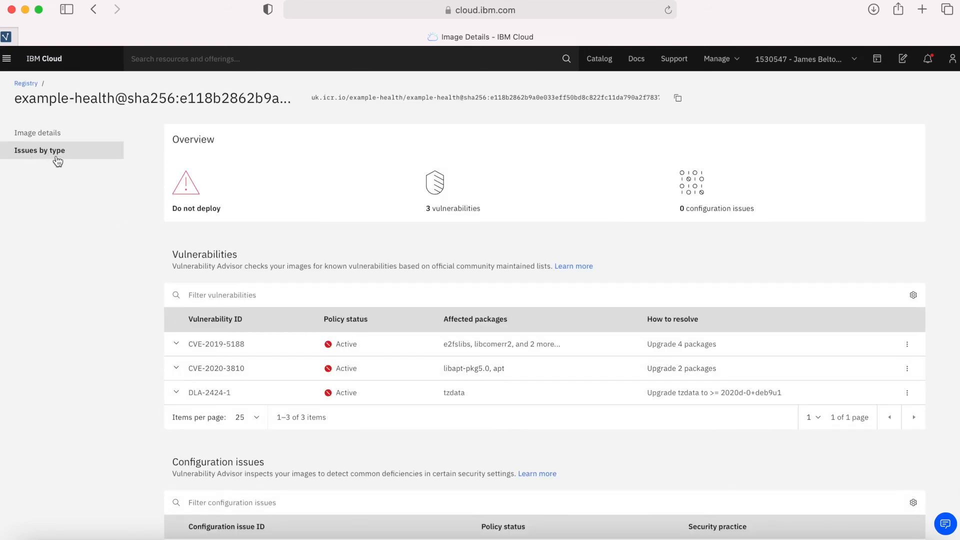
{"action": "mouse_move", "coordinate": [61, 329]}
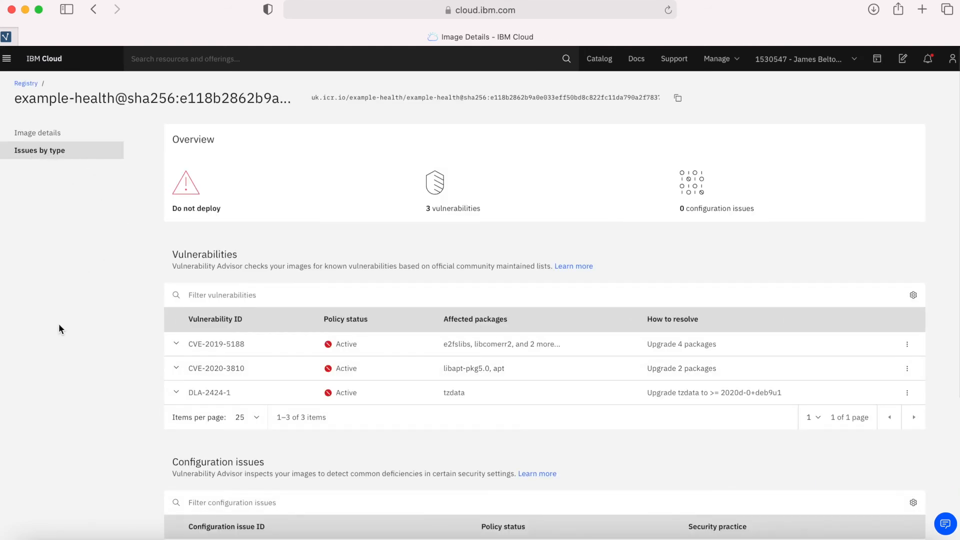
- Expand CVE-2019-5188 to read its summary and the four packages needing upgrades
{"action": "scroll", "scroll_direction": "down", "scroll_amount": 3}
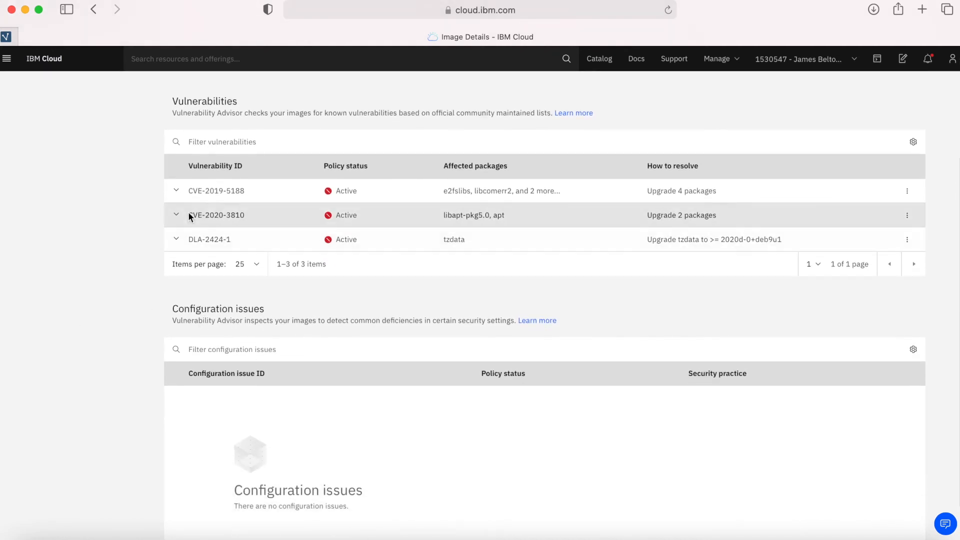
{"action": "left_click", "coordinate": [175, 190]}
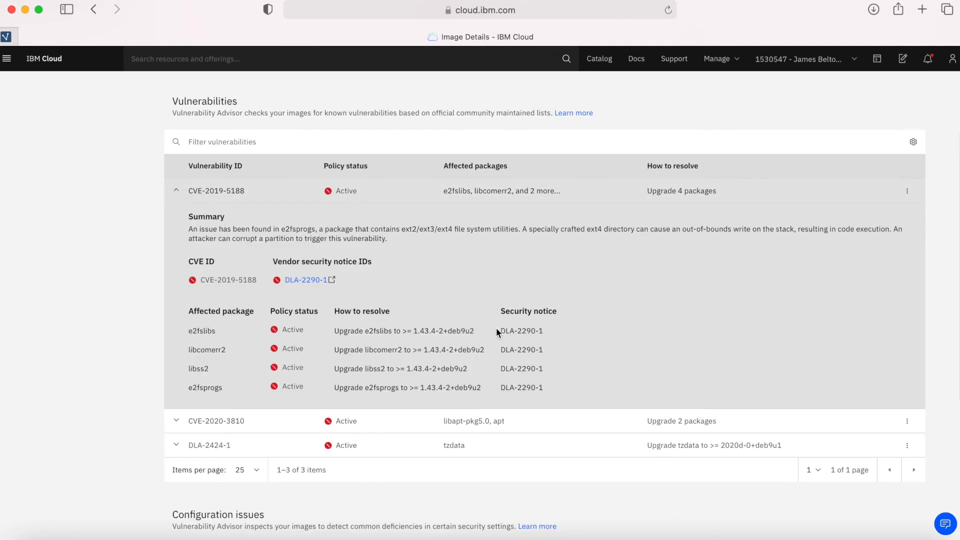
{"action": "scroll", "scroll_direction": "down", "scroll_amount": 3}
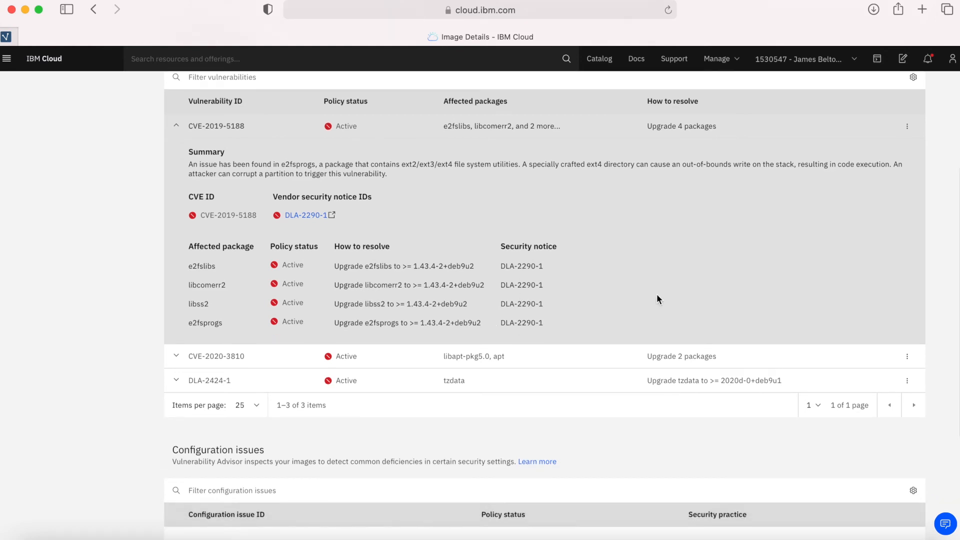
{"action": "scroll", "scroll_direction": "down", "scroll_amount": 3}
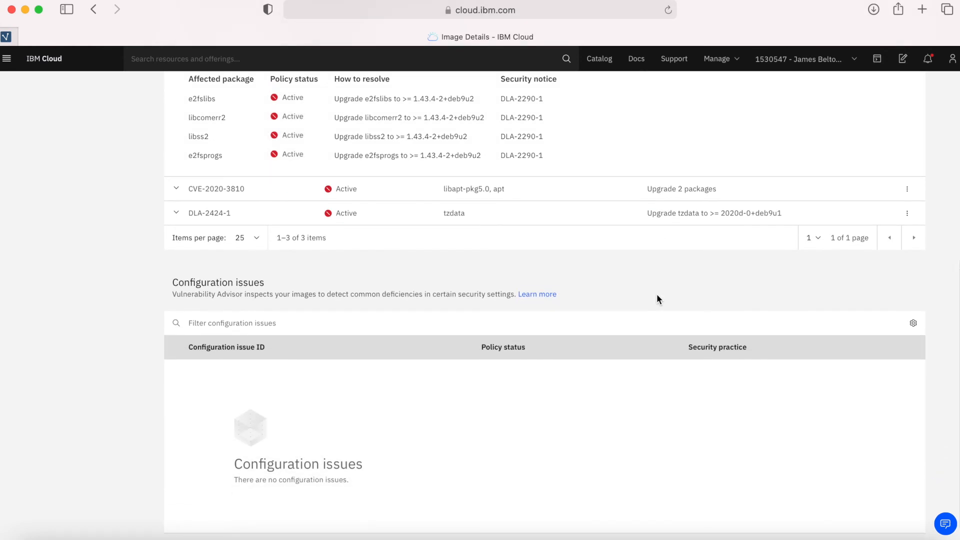
{"action": "scroll", "scroll_direction": "up", "scroll_amount": 3}
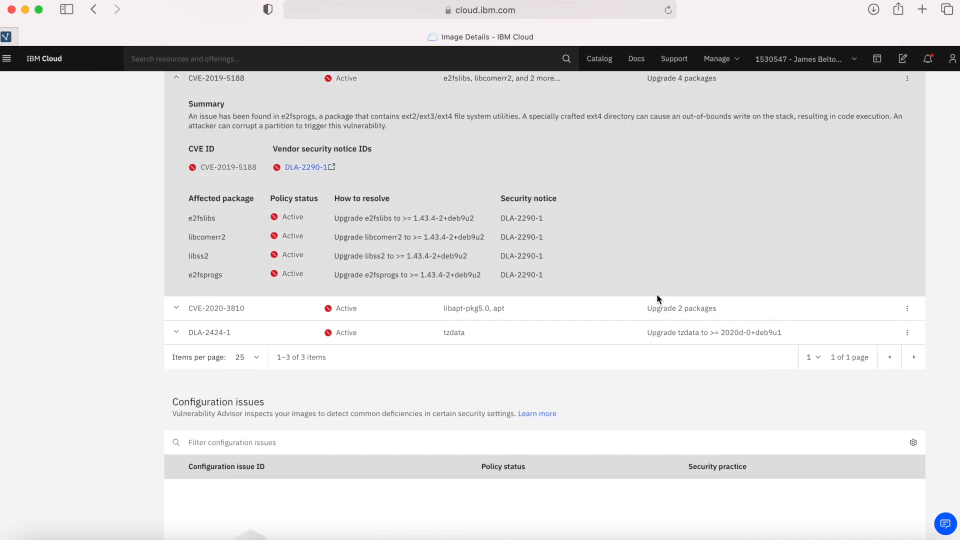
{"action": "scroll", "scroll_direction": "up", "scroll_amount": 3}
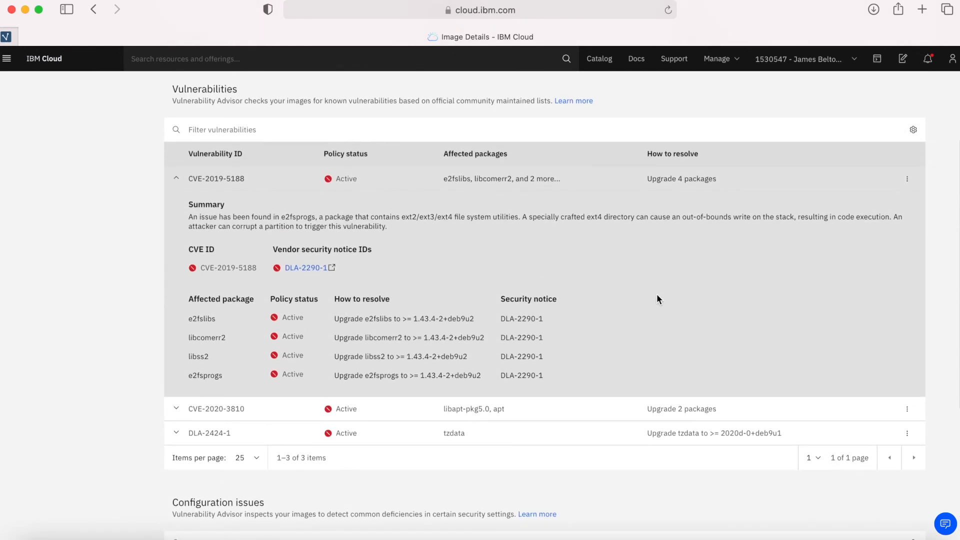
{"action": "scroll", "scroll_direction": "down", "scroll_amount": 3}
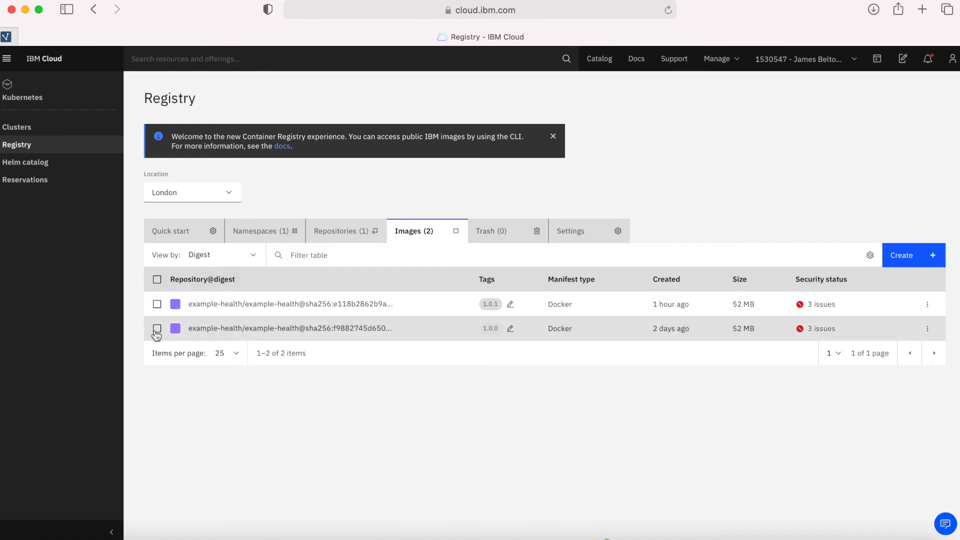
- Delete the 1.0.0 image, moving it to the trash
{"action": "left_click", "coordinate": [157, 328]}
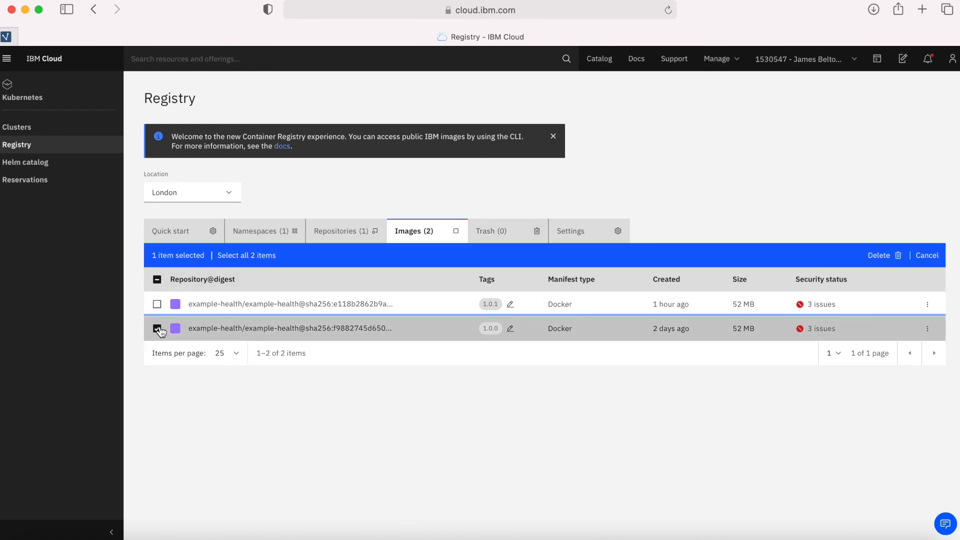
{"action": "left_click", "coordinate": [880, 255]}
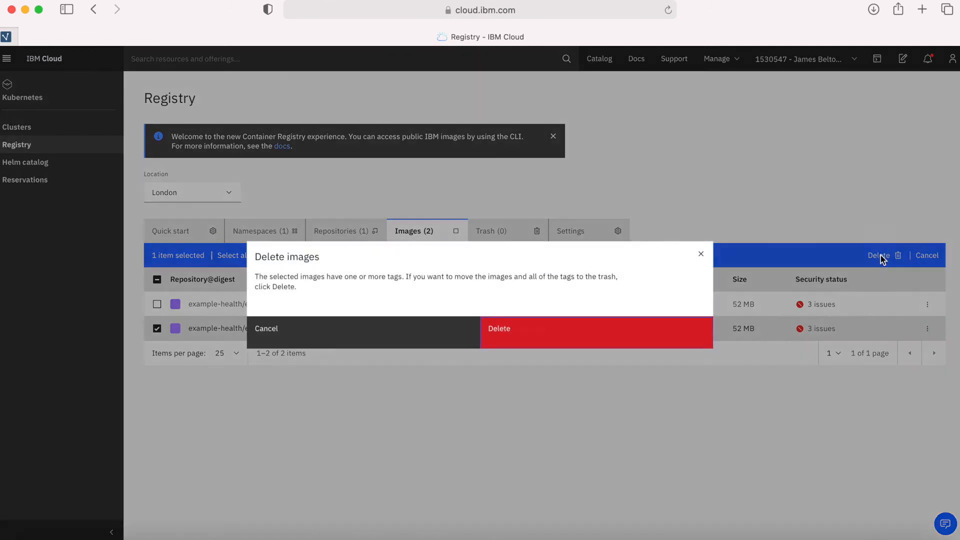
{"action": "left_click", "coordinate": [266, 329]}
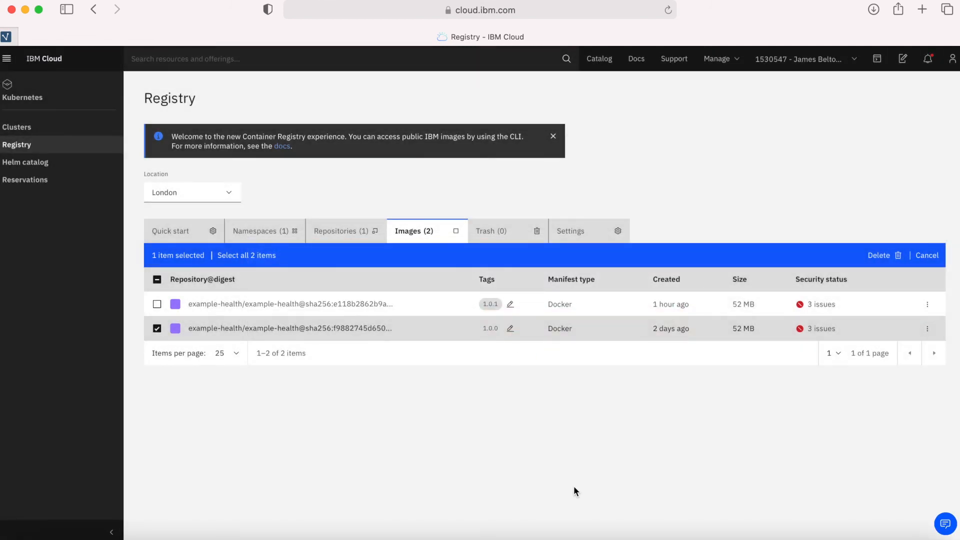
{"action": "left_click", "coordinate": [878, 255]}
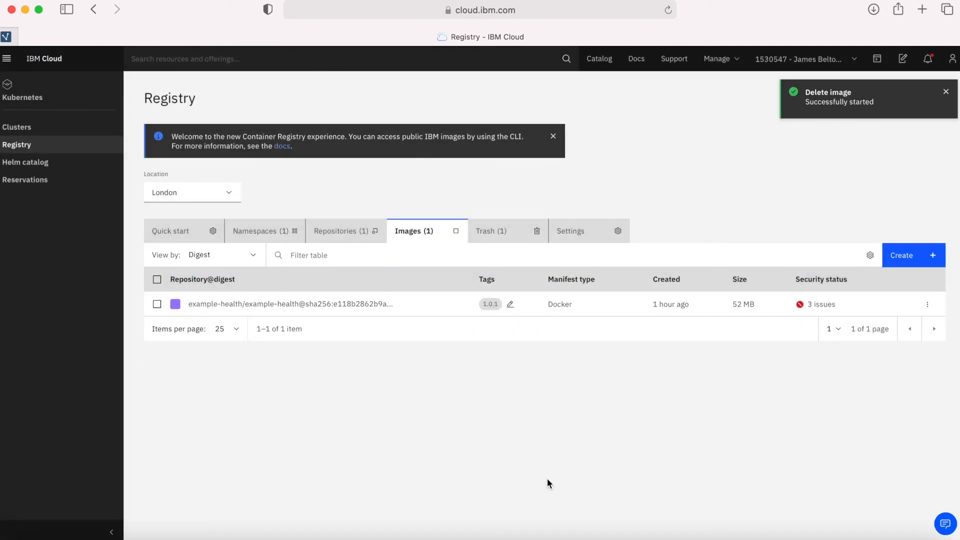
- Restore the 1.0.0 image from the Trash so both images remain in the Images list
{"action": "left_click", "coordinate": [490, 231]}
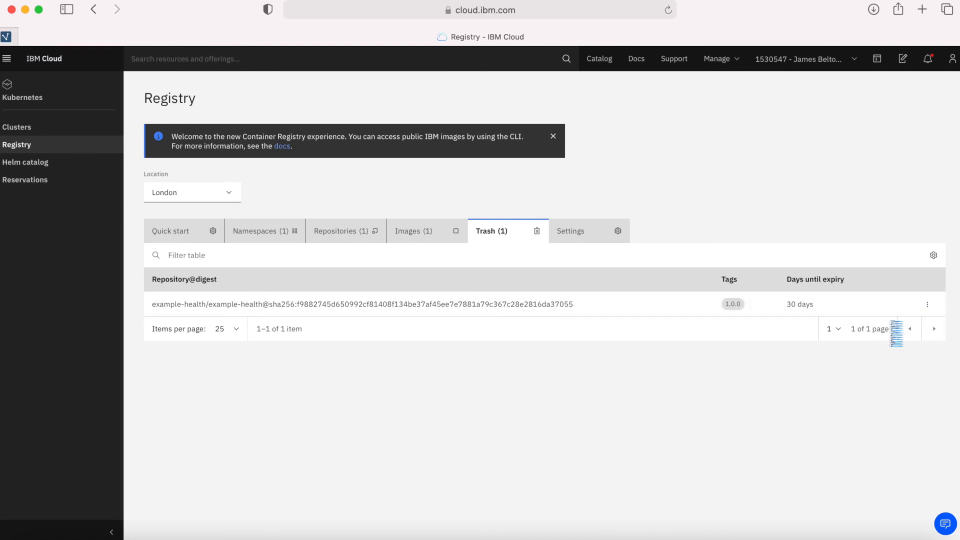
{"action": "left_click", "coordinate": [926, 304]}
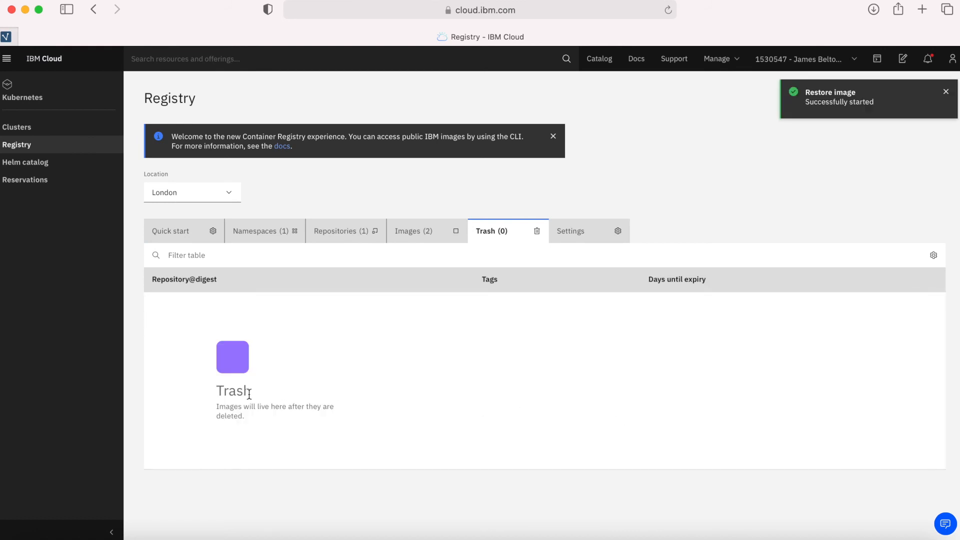
{"action": "left_click", "coordinate": [413, 231]}
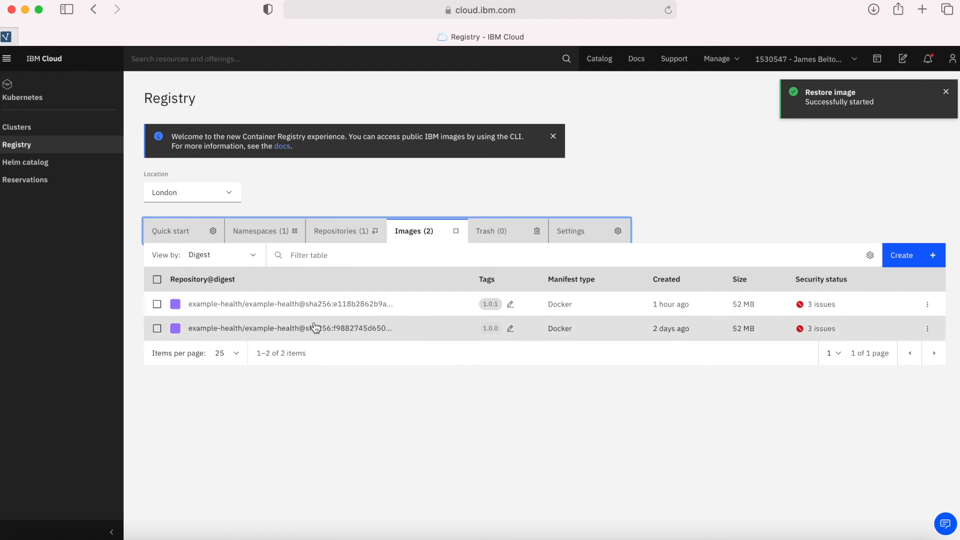
{"action": "left_click", "coordinate": [571, 231]}
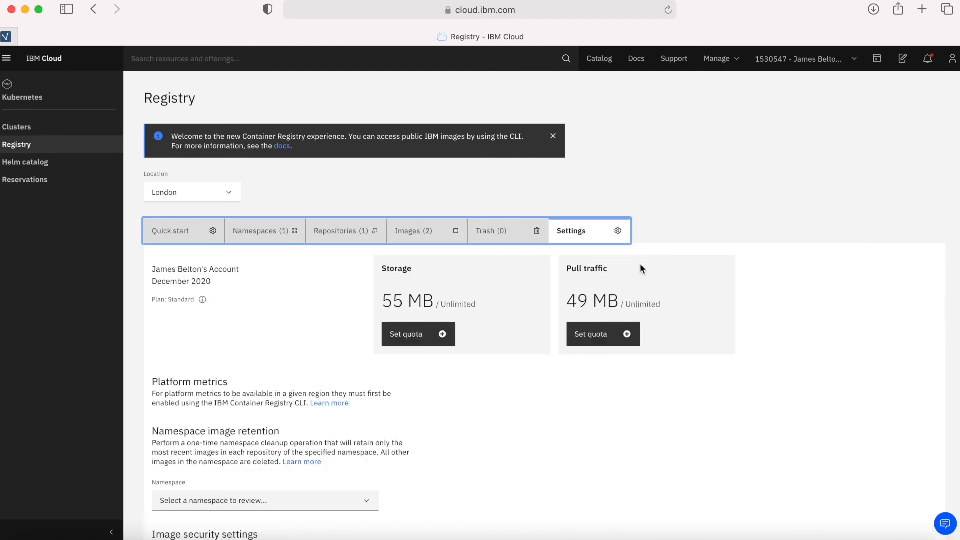
- Set both the storage and pull traffic quota forms to Limited without applying
{"action": "scroll", "scroll_direction": "down", "scroll_amount": 3}
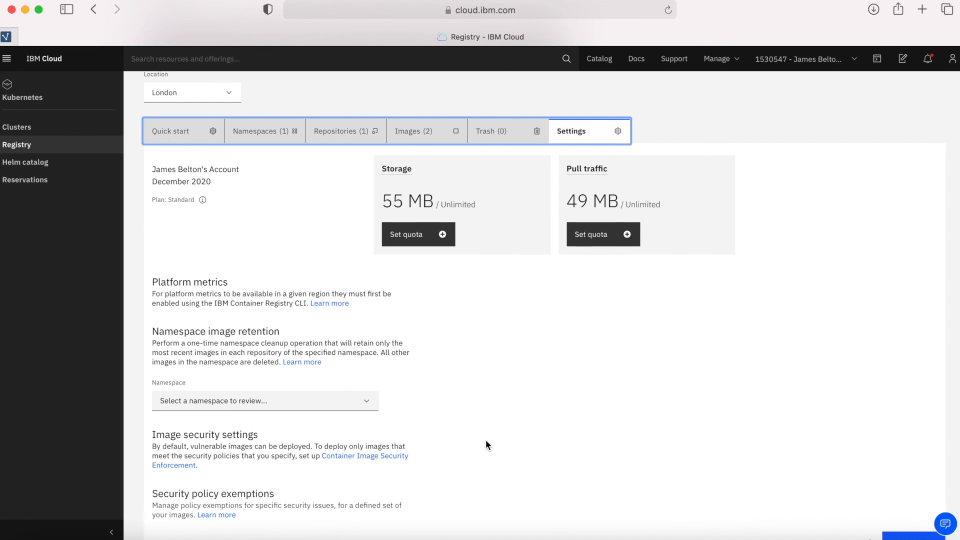
{"action": "mouse_move", "coordinate": [383, 210]}
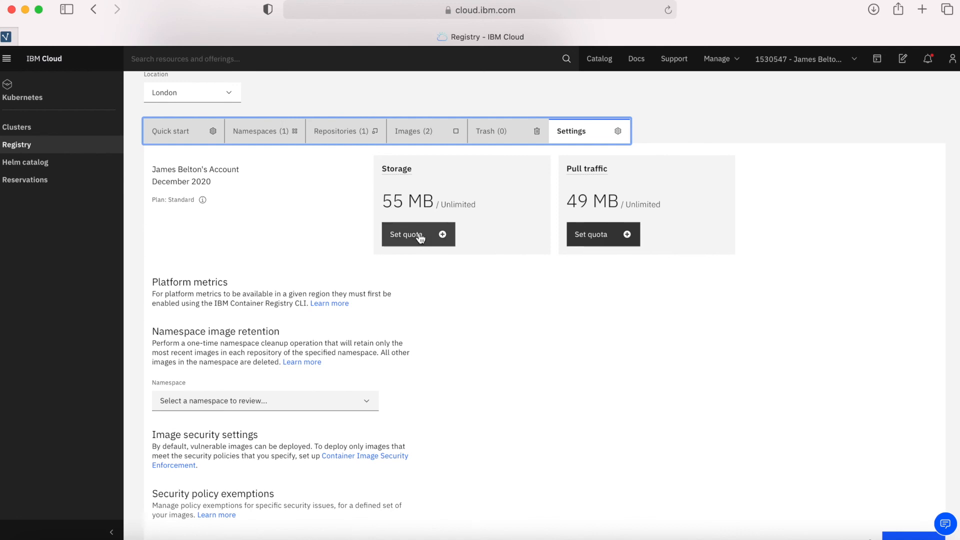
{"action": "left_click", "coordinate": [418, 234]}
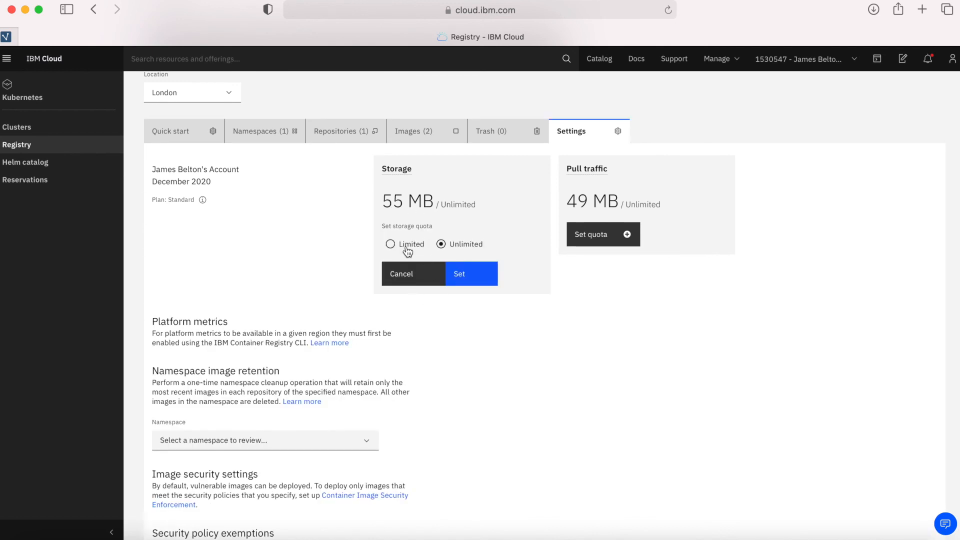
{"action": "left_click", "coordinate": [390, 244]}
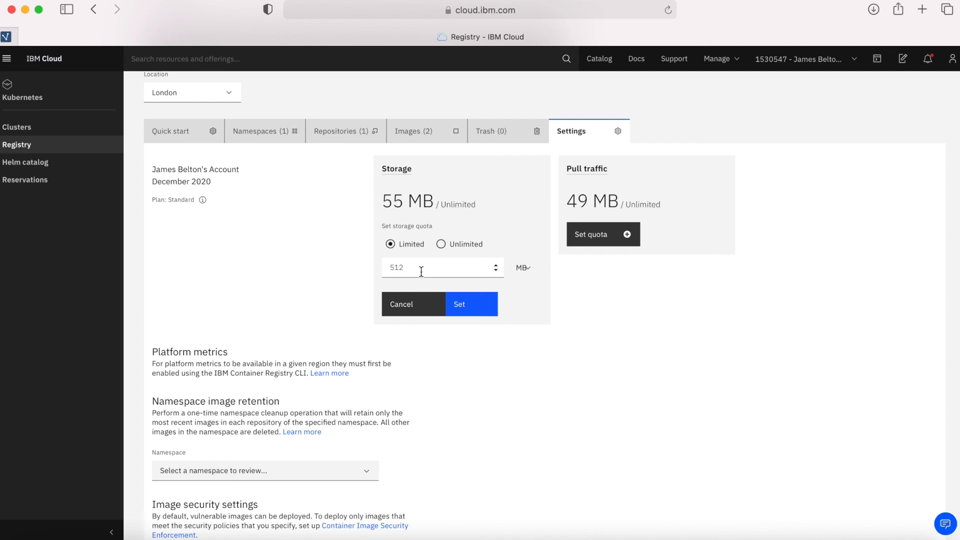
{"action": "mouse_move", "coordinate": [576, 251]}
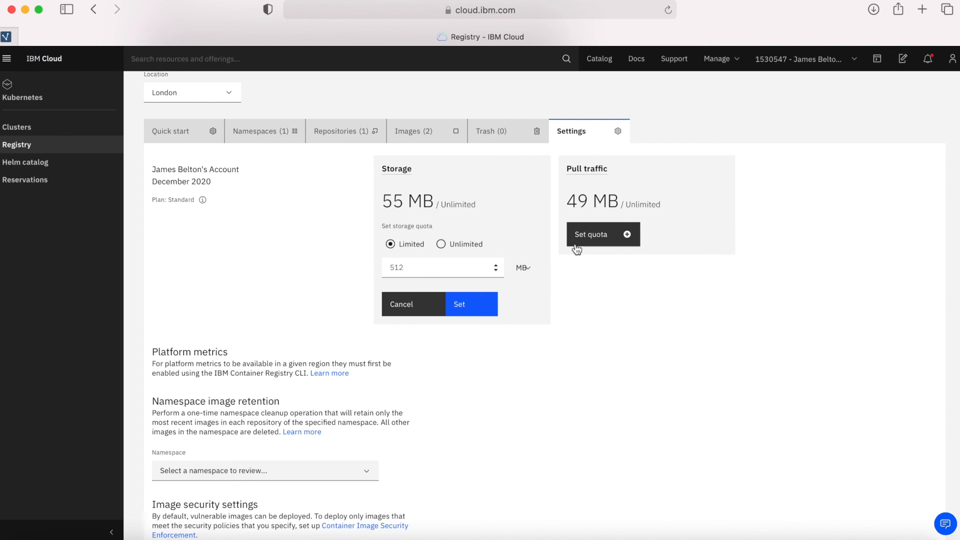
{"action": "mouse_move", "coordinate": [583, 211]}
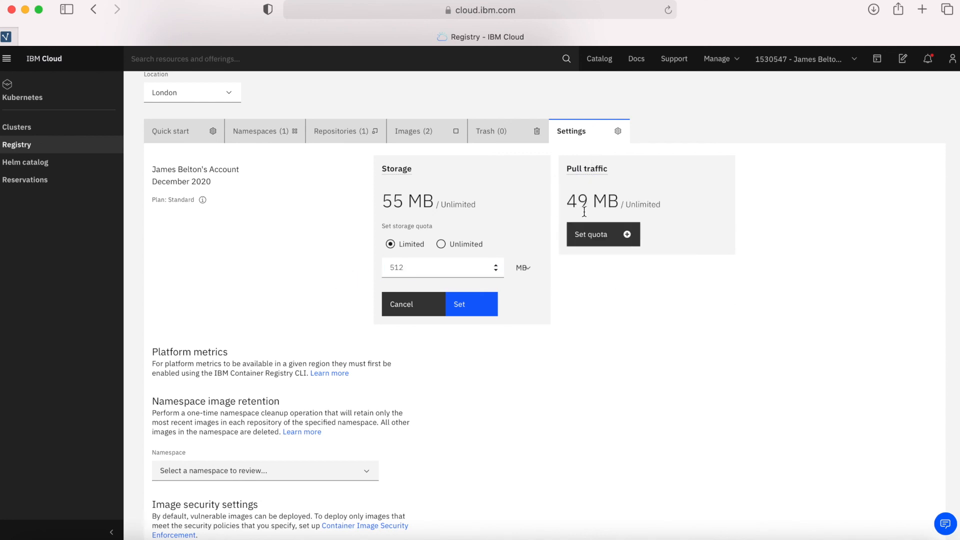
{"action": "mouse_move", "coordinate": [602, 234]}
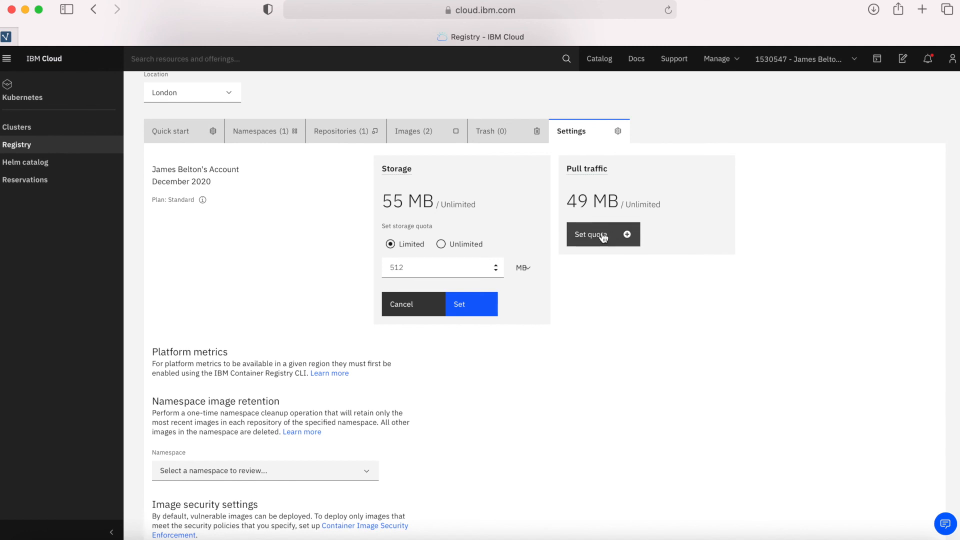
{"action": "left_click", "coordinate": [596, 234]}
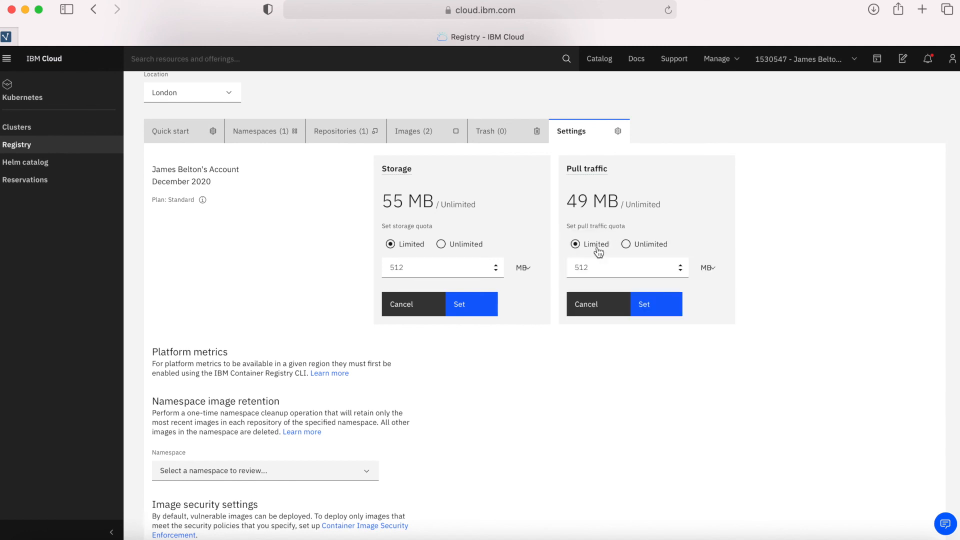
- Return from Settings to the registry's Quick start guide
{"action": "scroll", "scroll_direction": "down", "scroll_amount": 3}
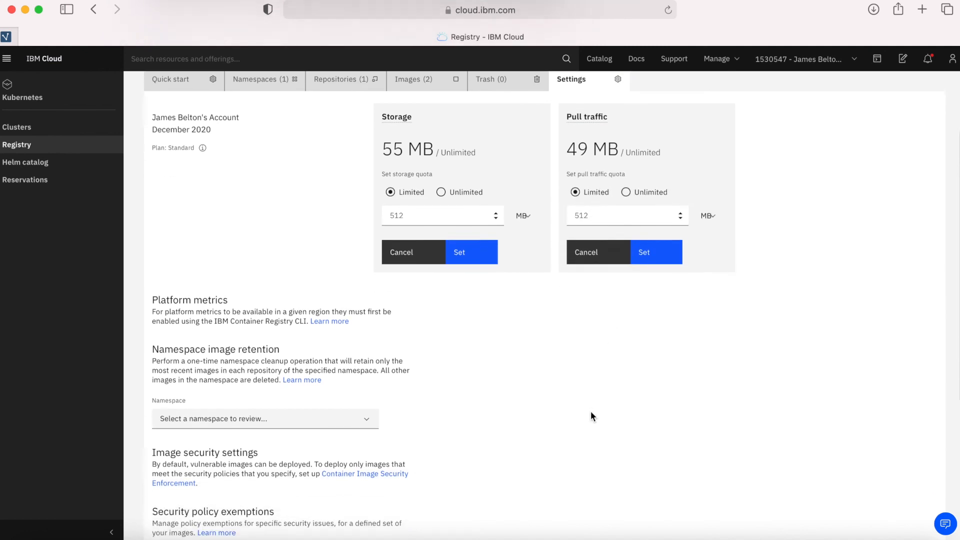
{"action": "scroll", "scroll_direction": "down", "scroll_amount": 3}
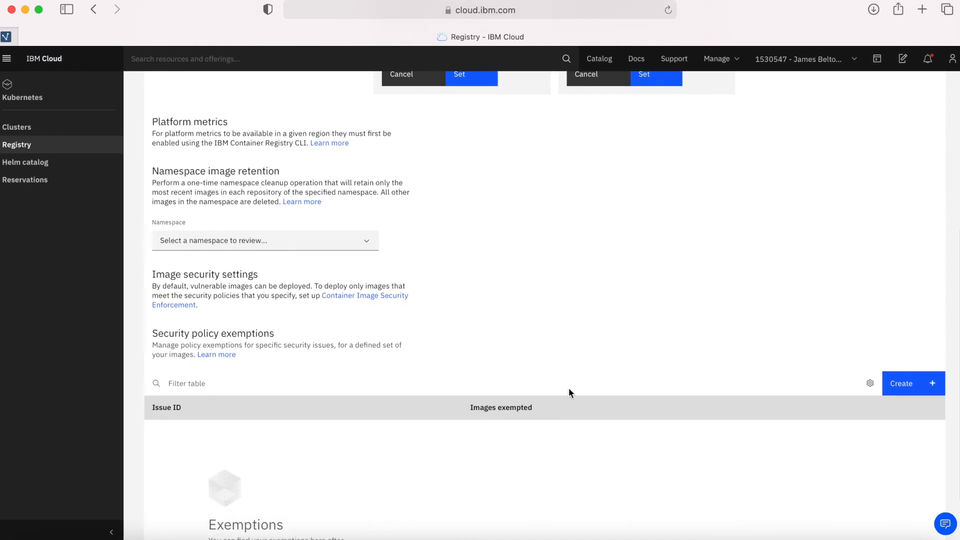
{"action": "scroll", "scroll_direction": "up", "scroll_amount": 3}
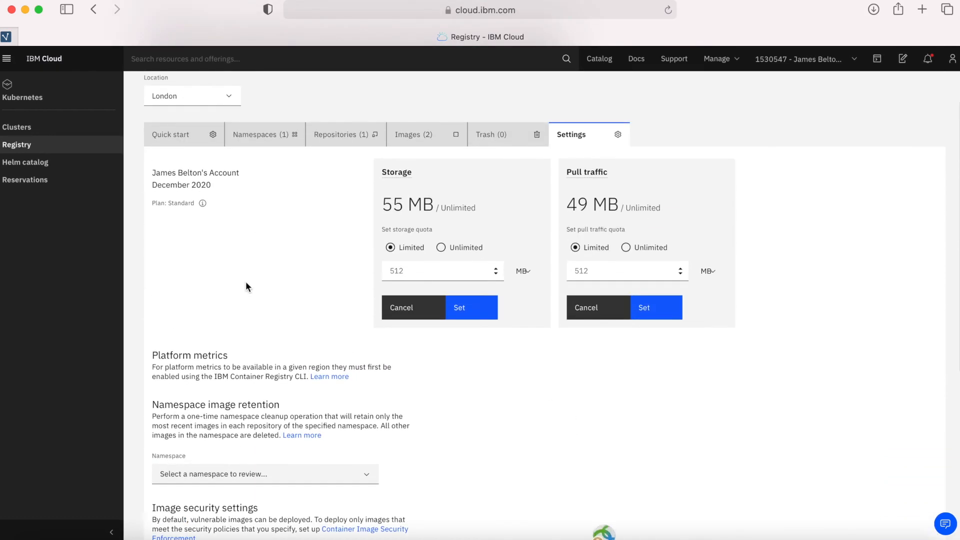
{"action": "left_click", "coordinate": [170, 134]}
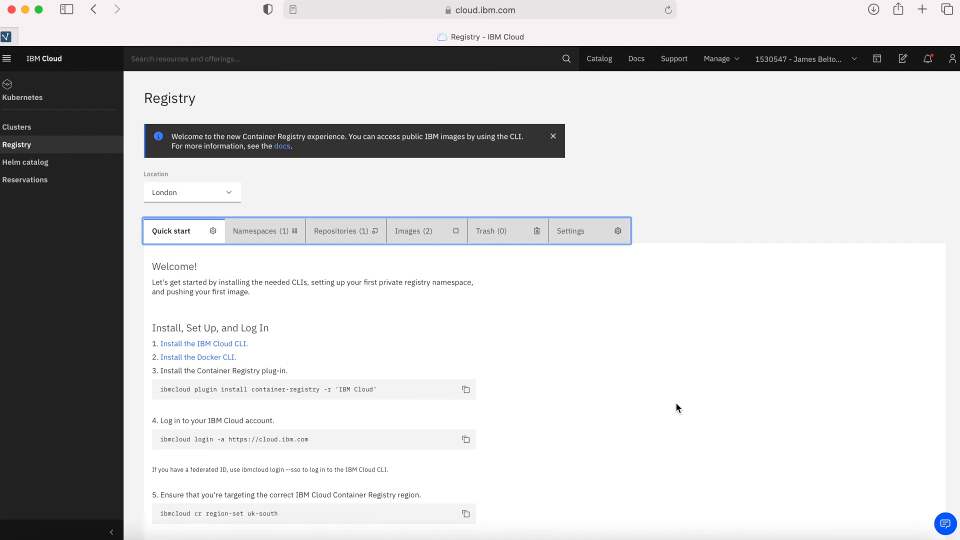
{"action": "scroll", "scroll_direction": "down", "scroll_amount": 3}
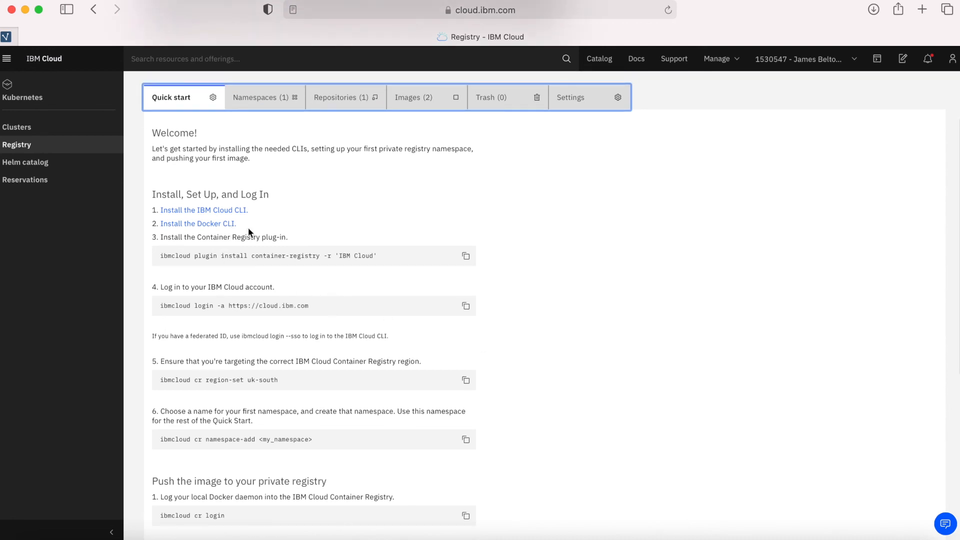
{"action": "mouse_move", "coordinate": [570, 389]}
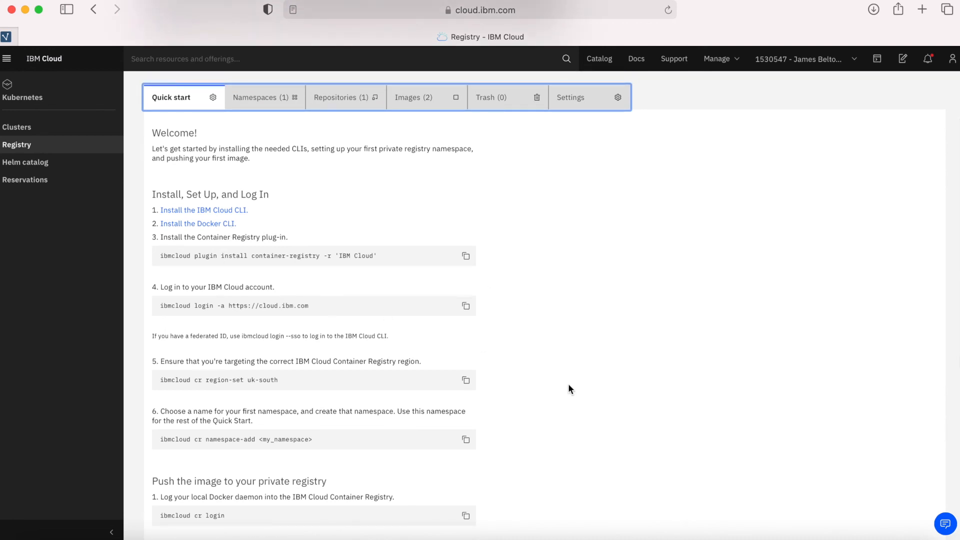